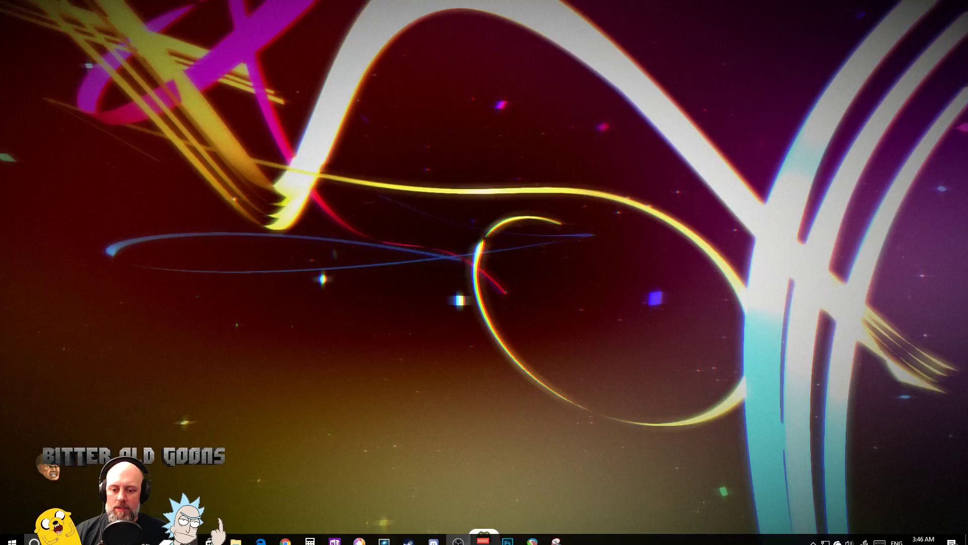
- Launch the Chrome web browser from the taskbar
click(284, 533)
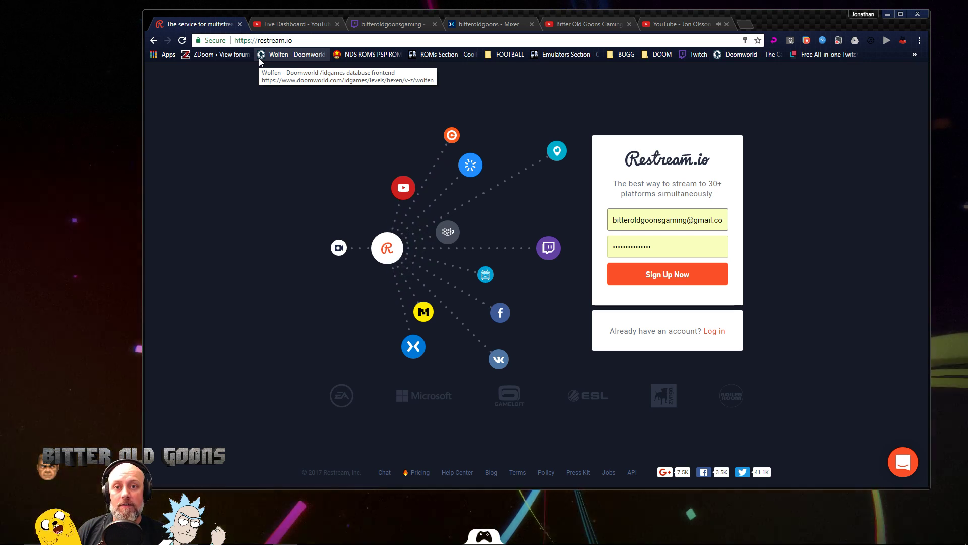
mouse_move(666, 179)
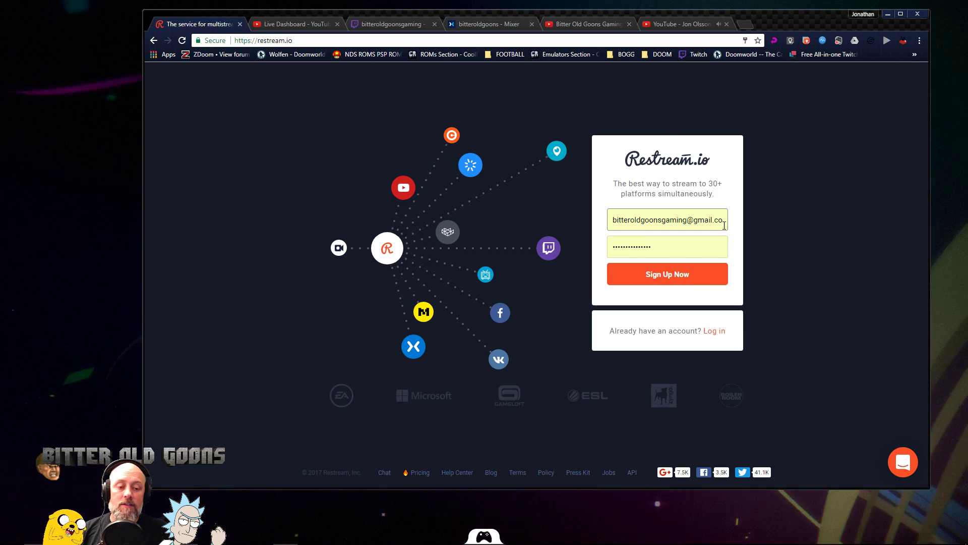
- Log in with the existing account, check the Twitch, Mixer and YouTube tabs, then return
click(713, 330)
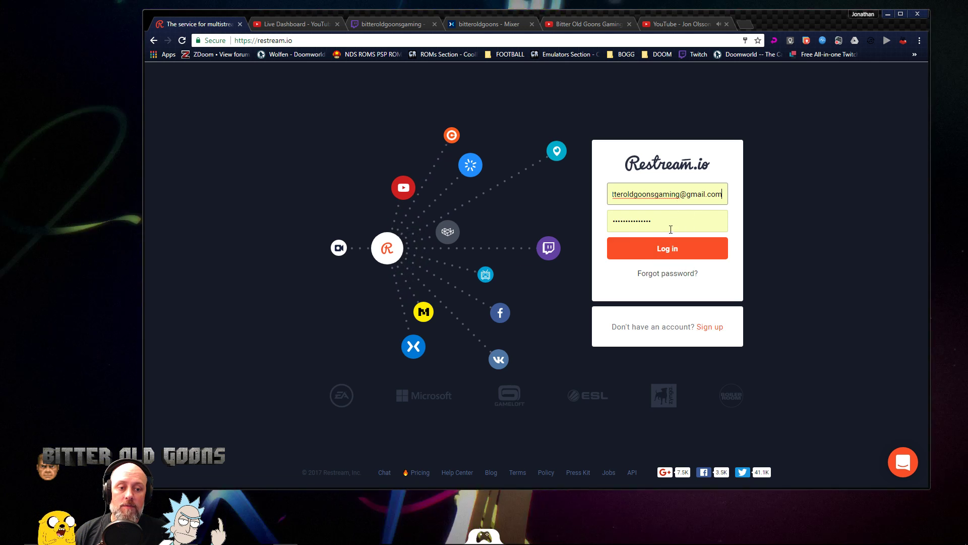
click(666, 248)
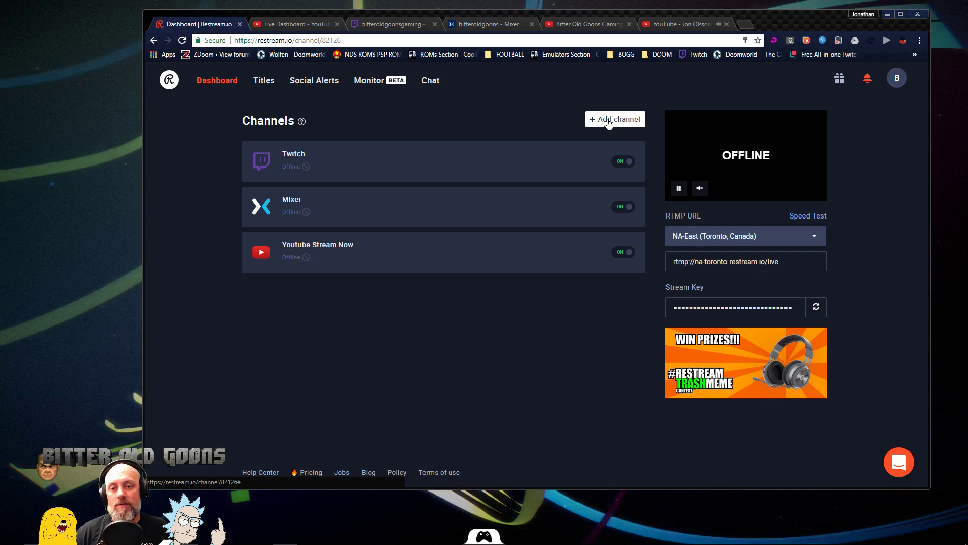
click(392, 24)
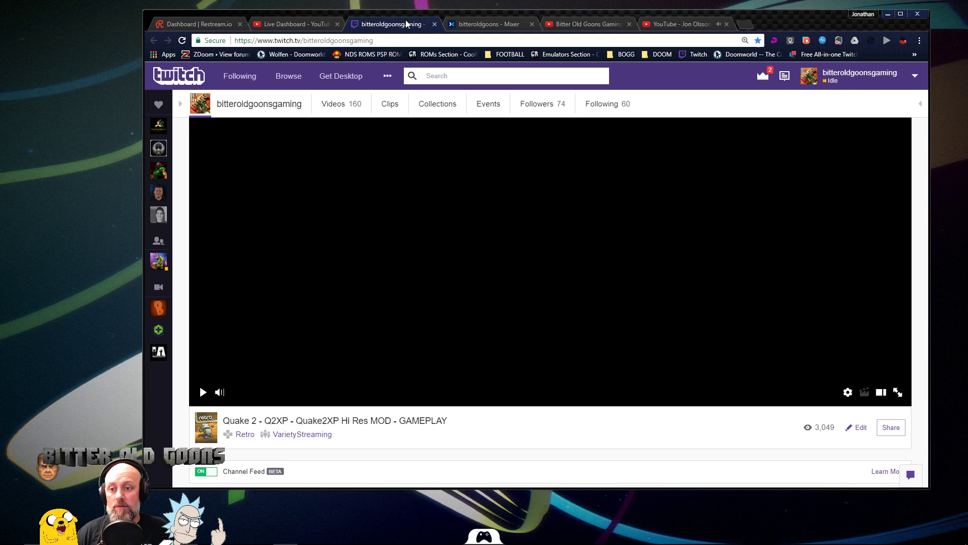
click(488, 24)
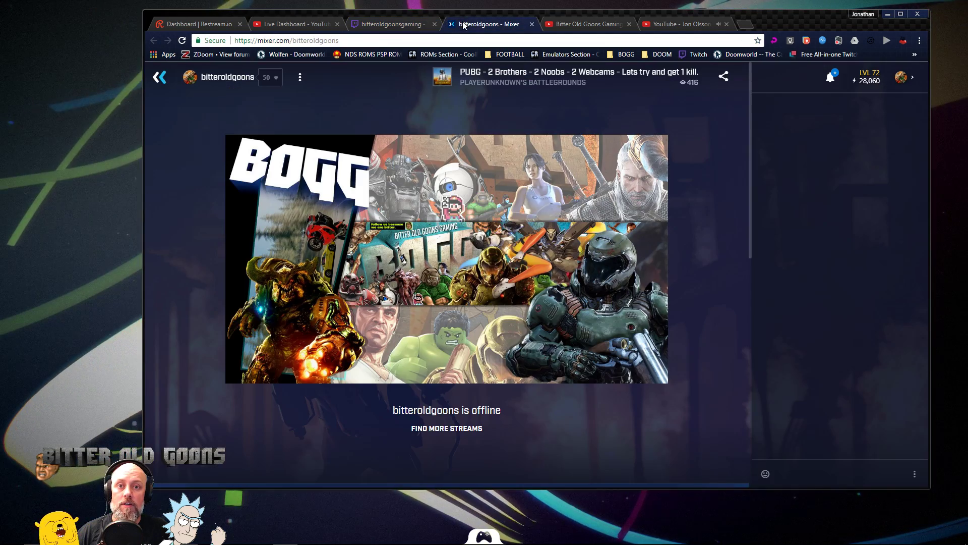
click(585, 24)
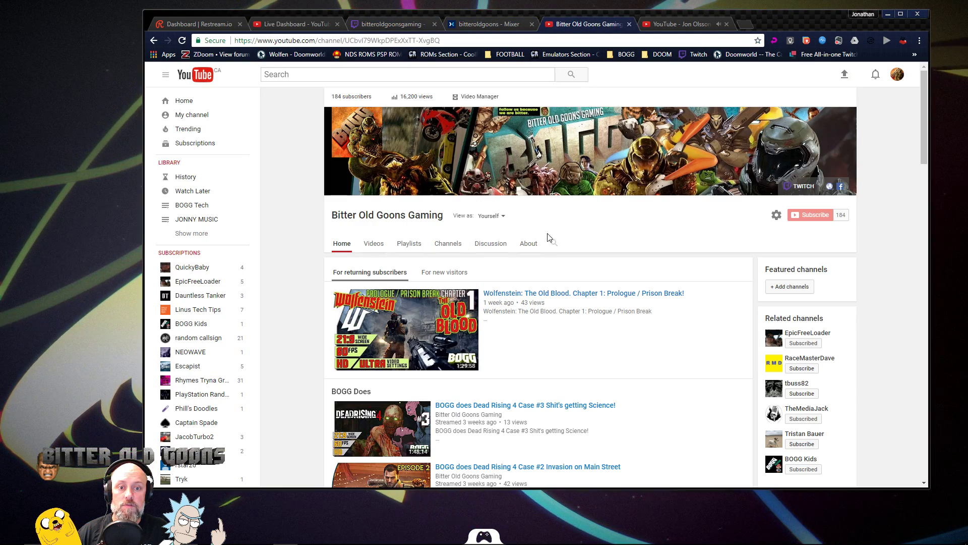
click(389, 24)
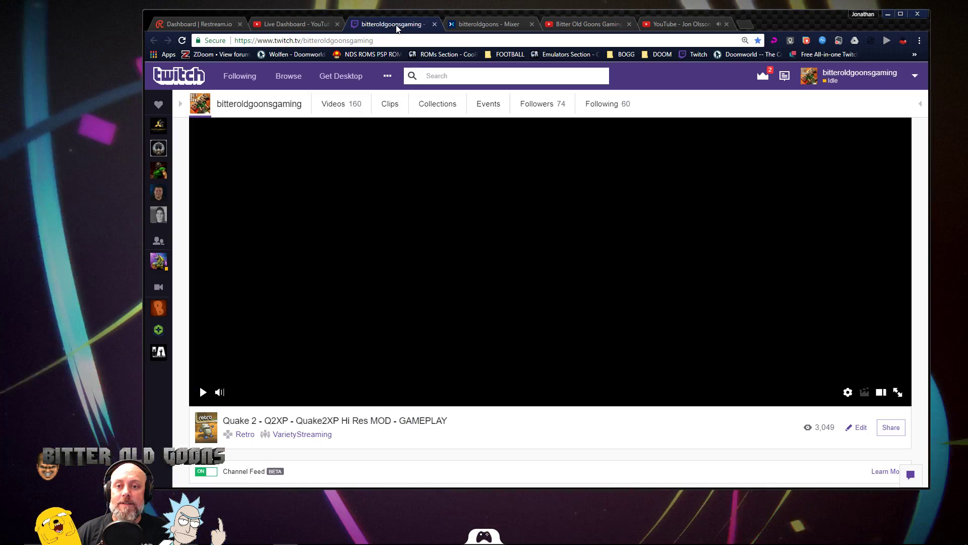
click(585, 23)
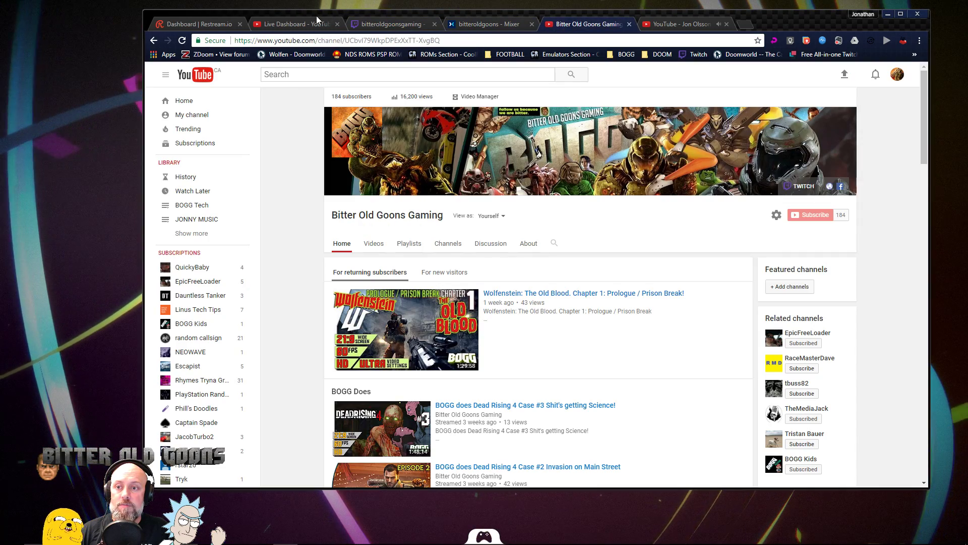
click(198, 24)
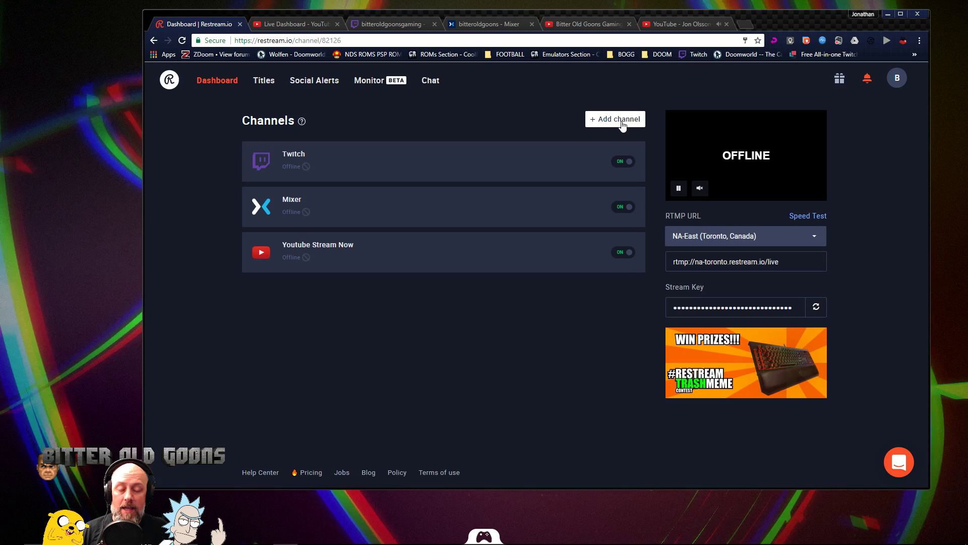
- Dismiss the double-channels payment notice and delete the Mixer channel
click(616, 119)
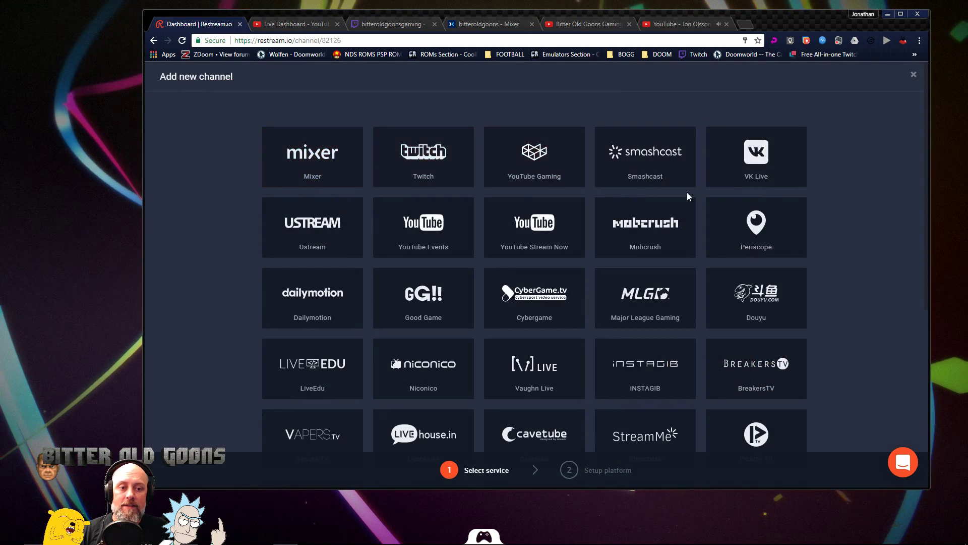
click(423, 157)
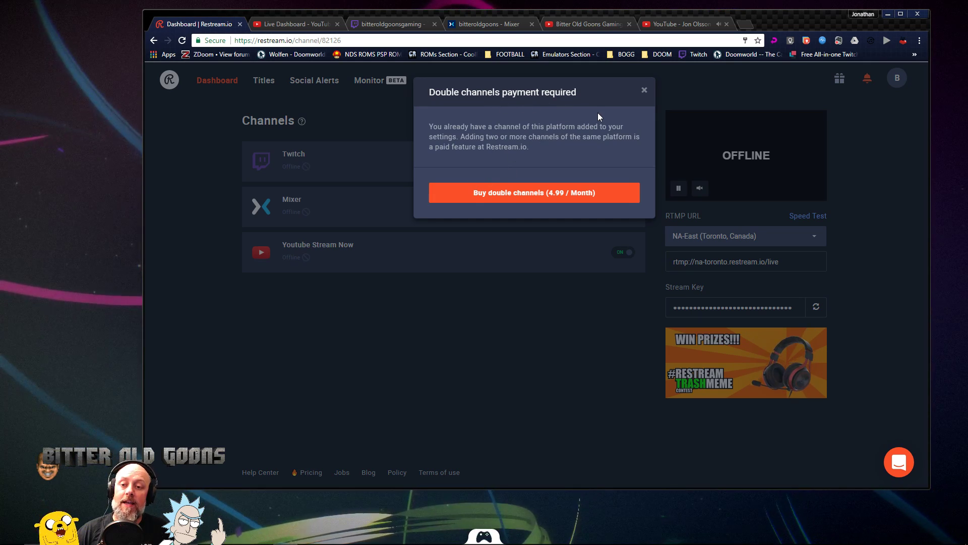
click(644, 90)
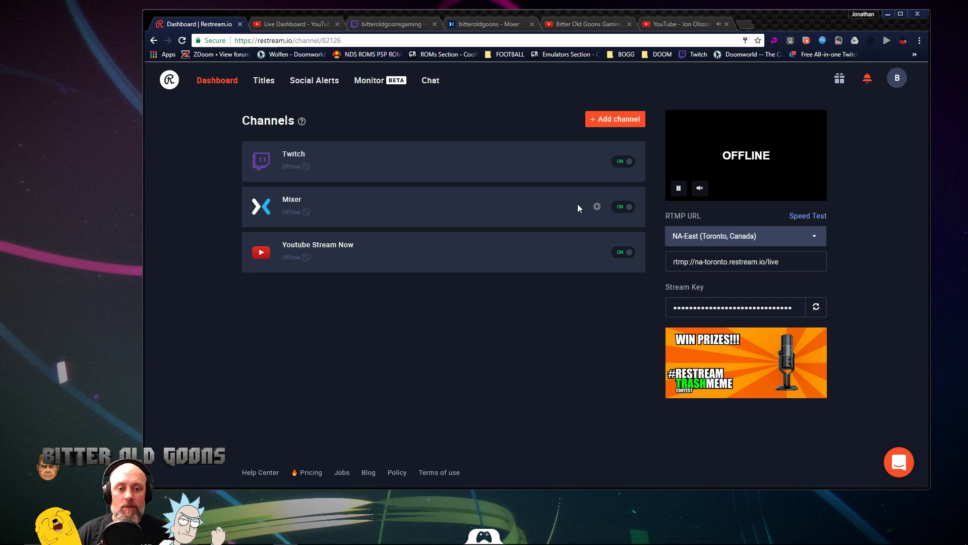
click(596, 206)
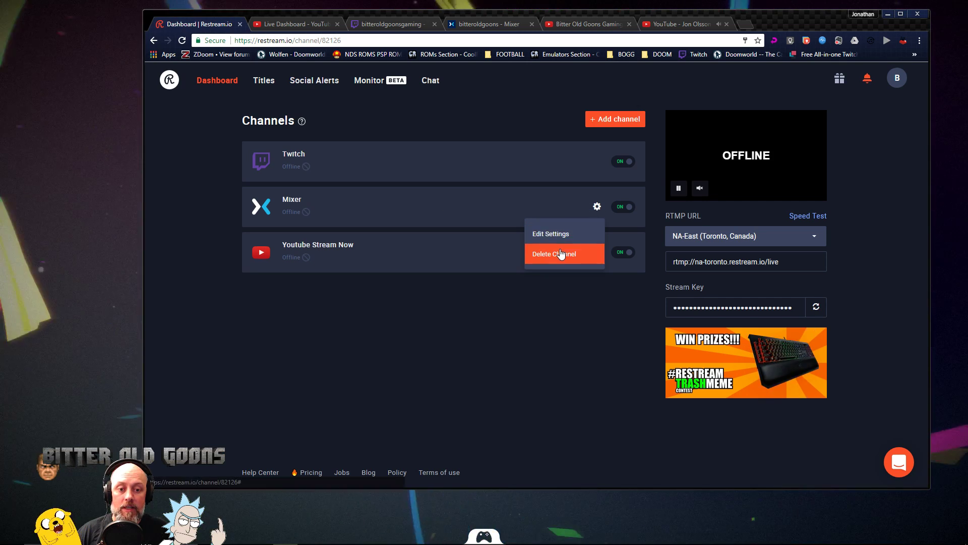
click(552, 253)
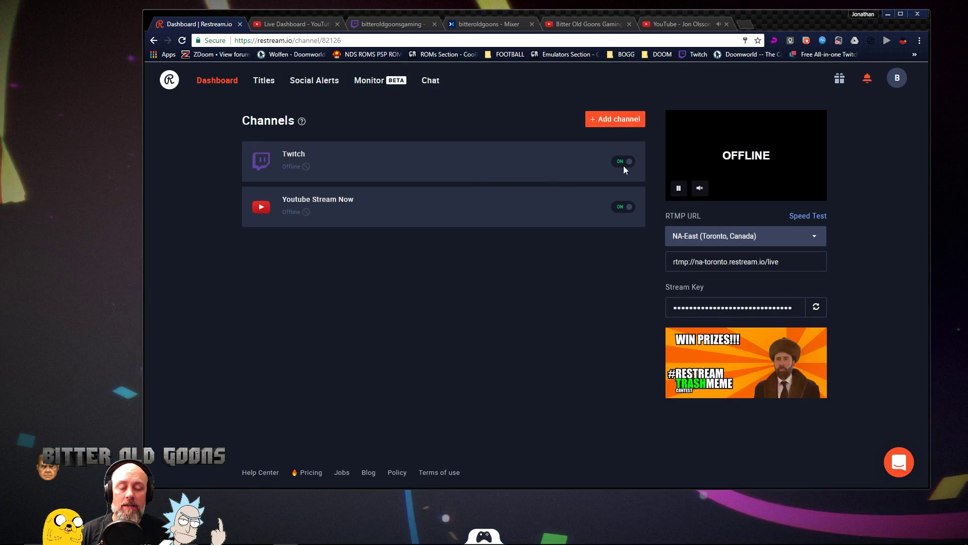
- Add Mixer back as a channel and approve Restream's requested Mixer permissions
click(615, 118)
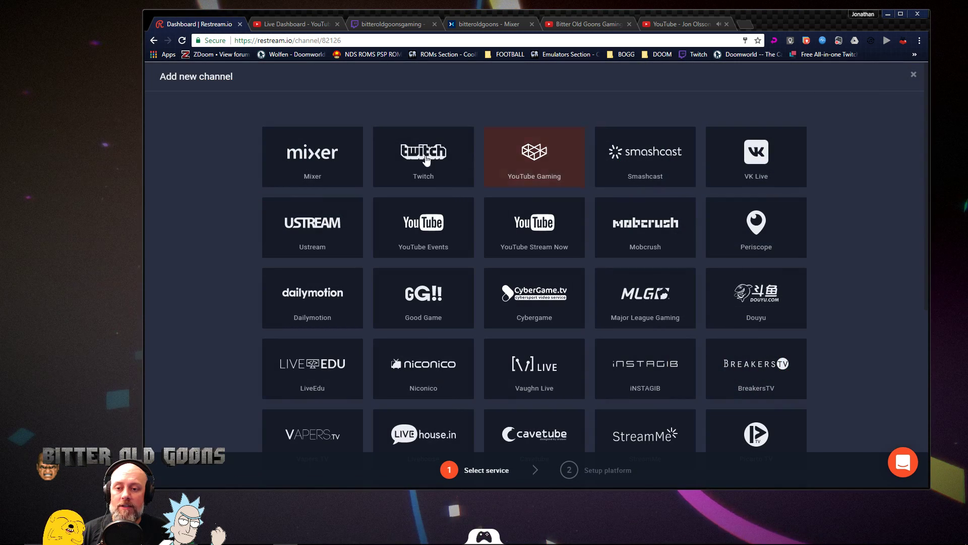
click(311, 156)
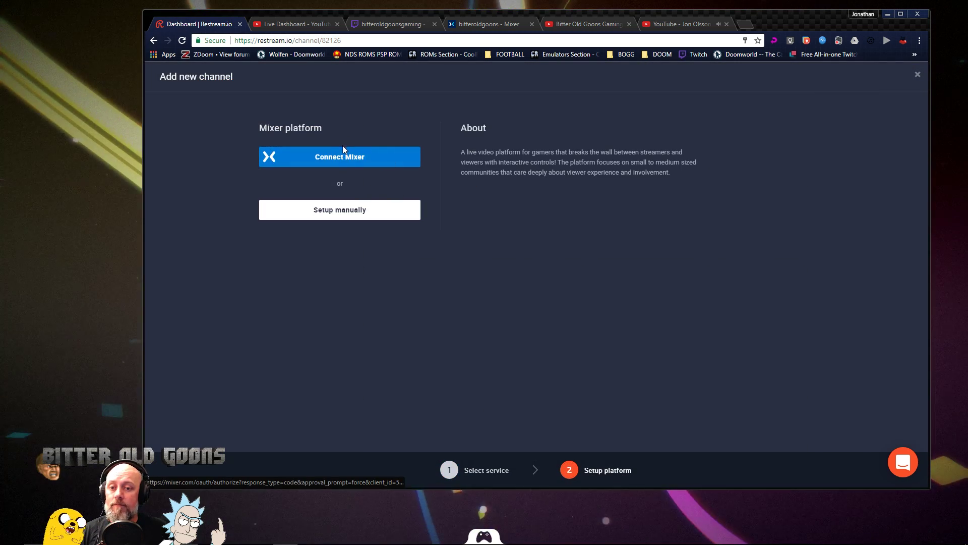
click(338, 156)
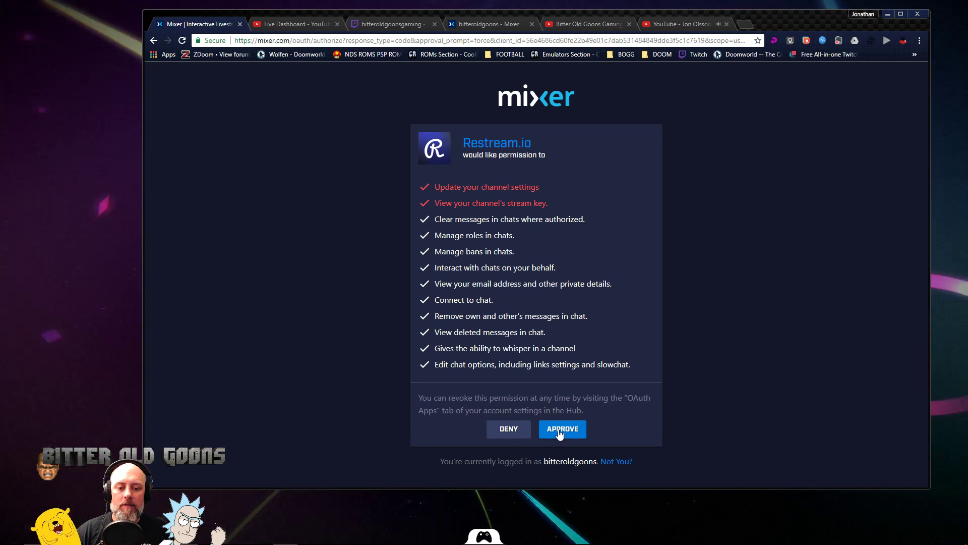
click(561, 429)
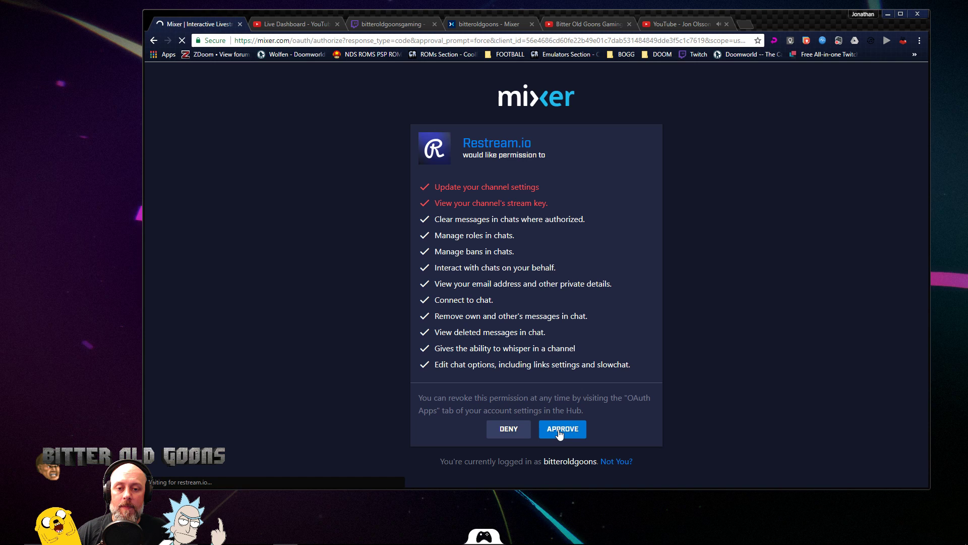
click(562, 428)
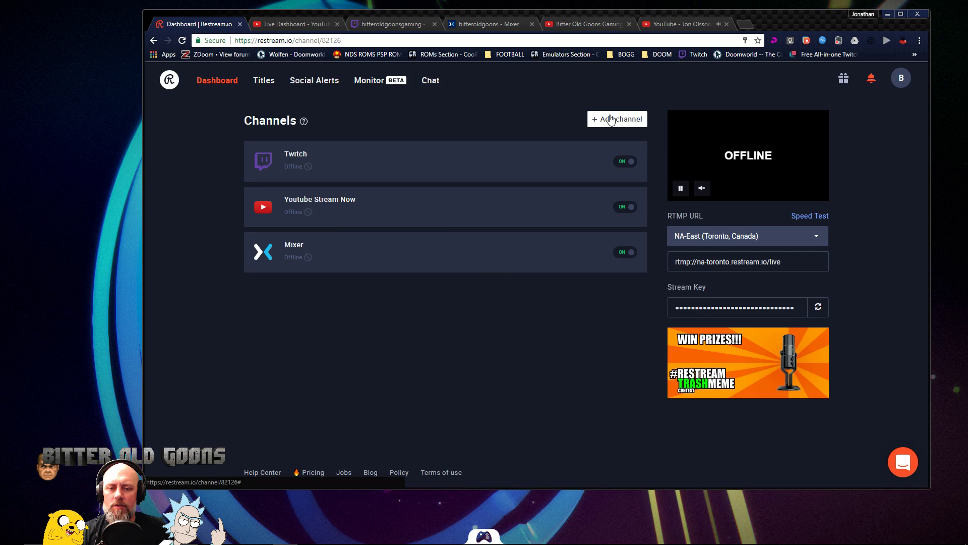
click(617, 119)
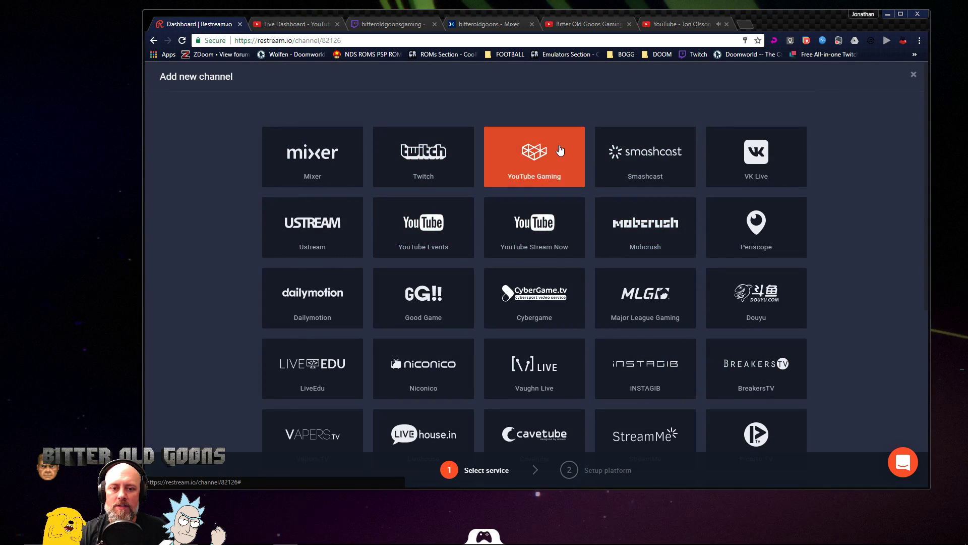
mouse_move(534, 228)
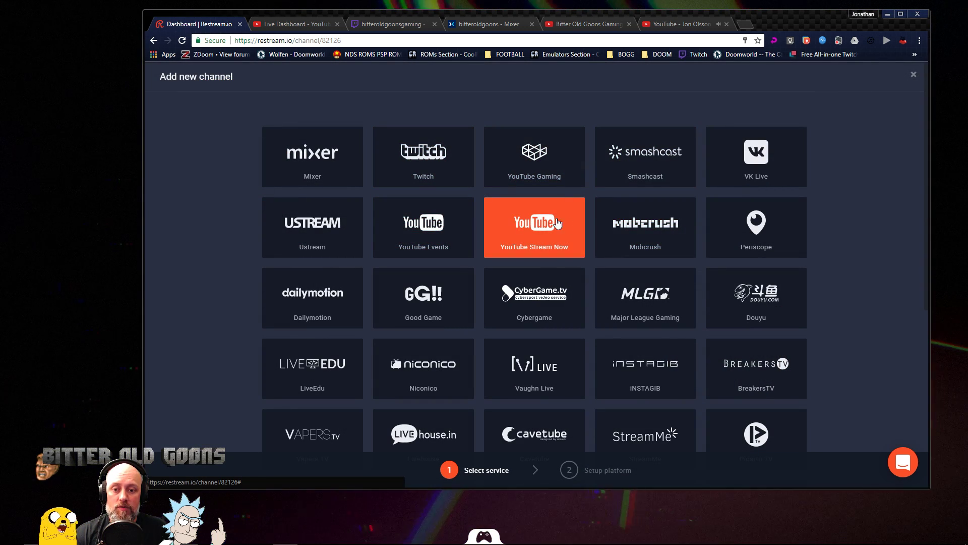
mouse_move(534, 157)
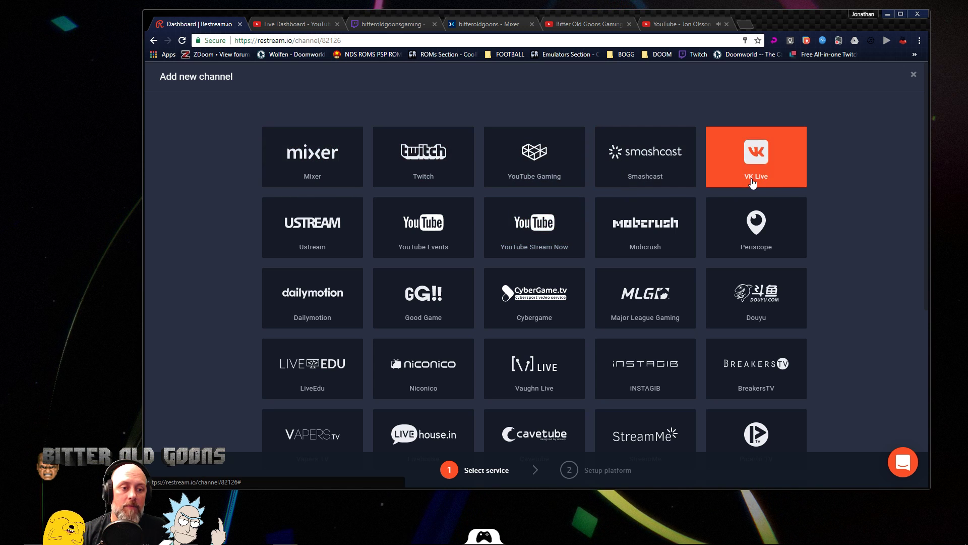
mouse_move(494, 262)
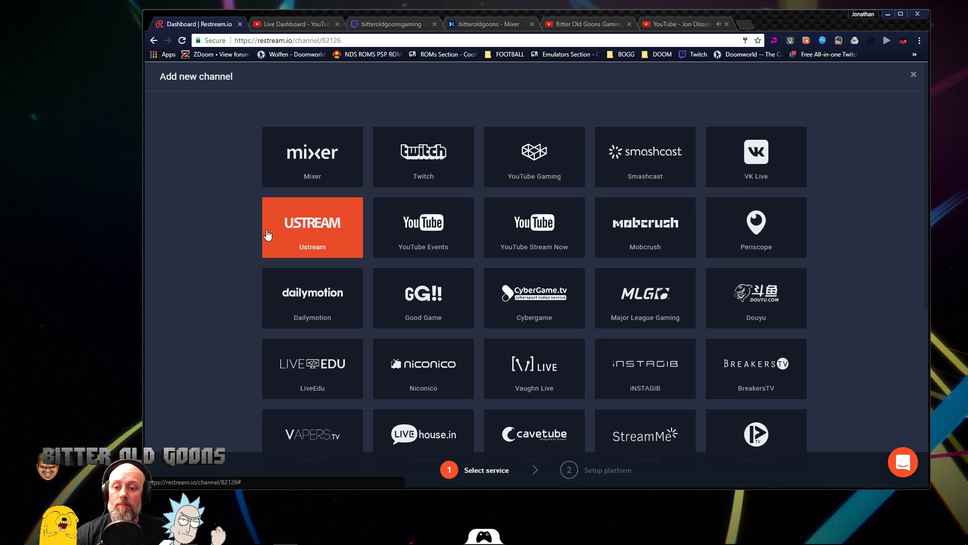
mouse_move(645, 226)
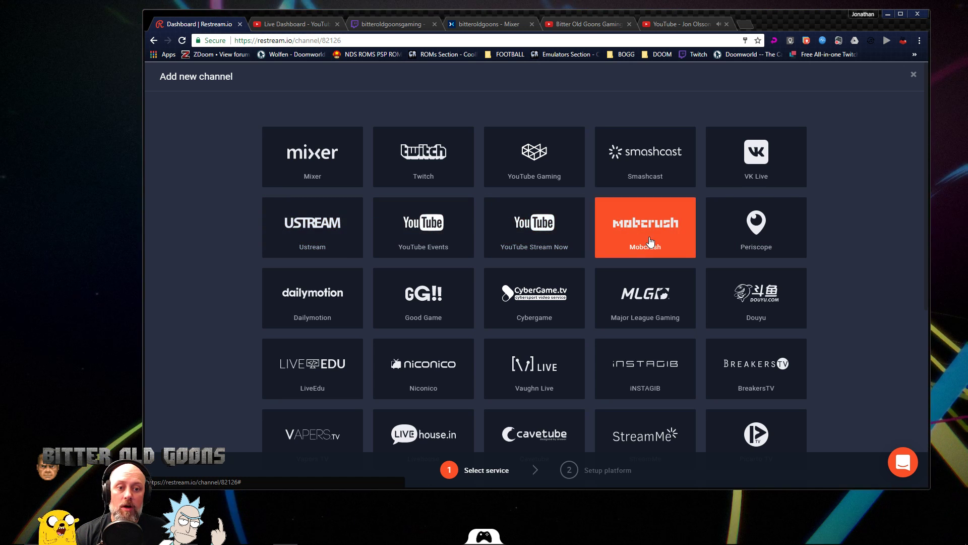
scroll(down, 3)
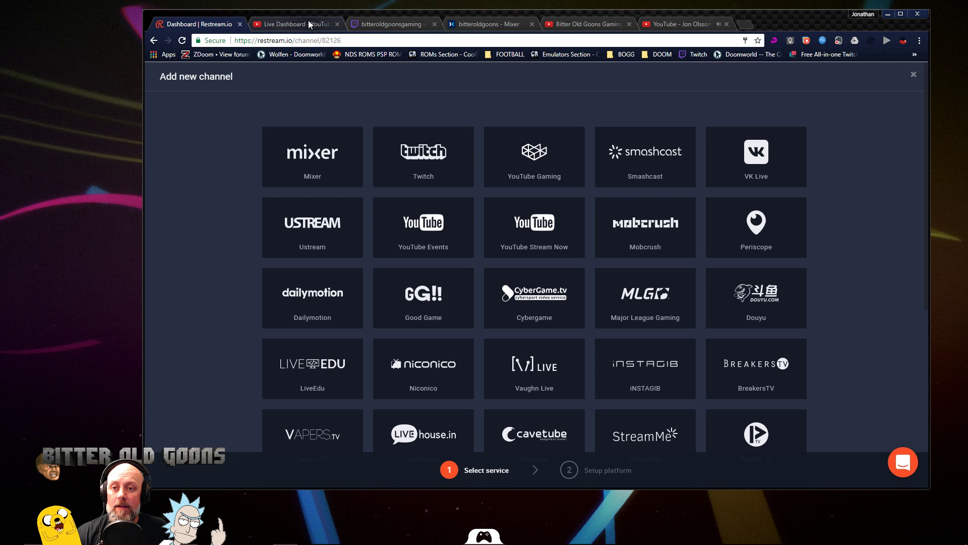
mouse_move(630, 115)
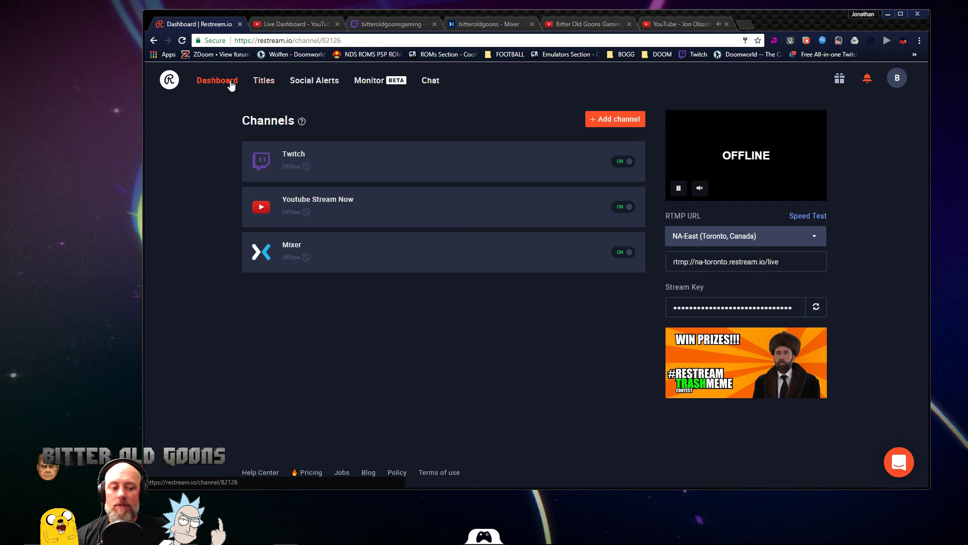
- View the shared PUBG titles, then reload the Twitch channel page to confirm the title
click(263, 80)
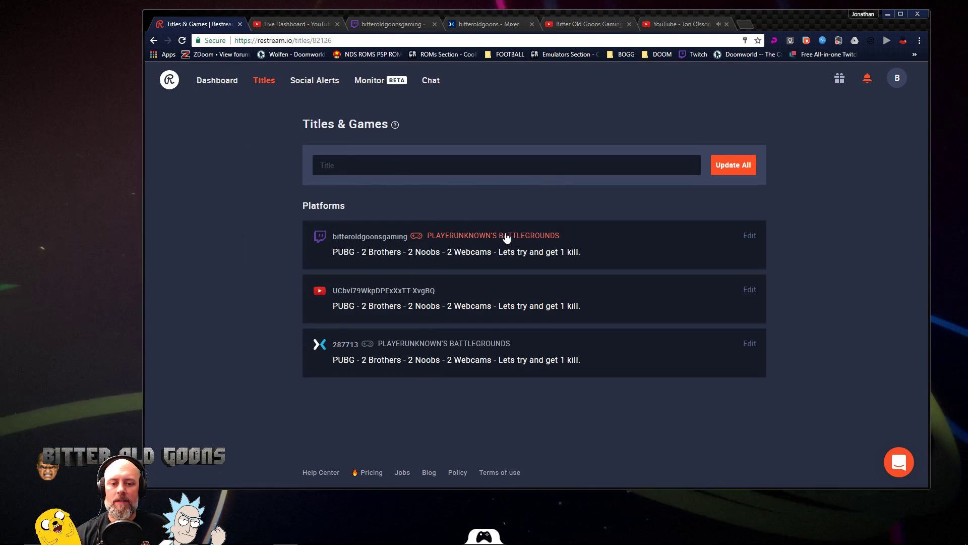
mouse_move(447, 247)
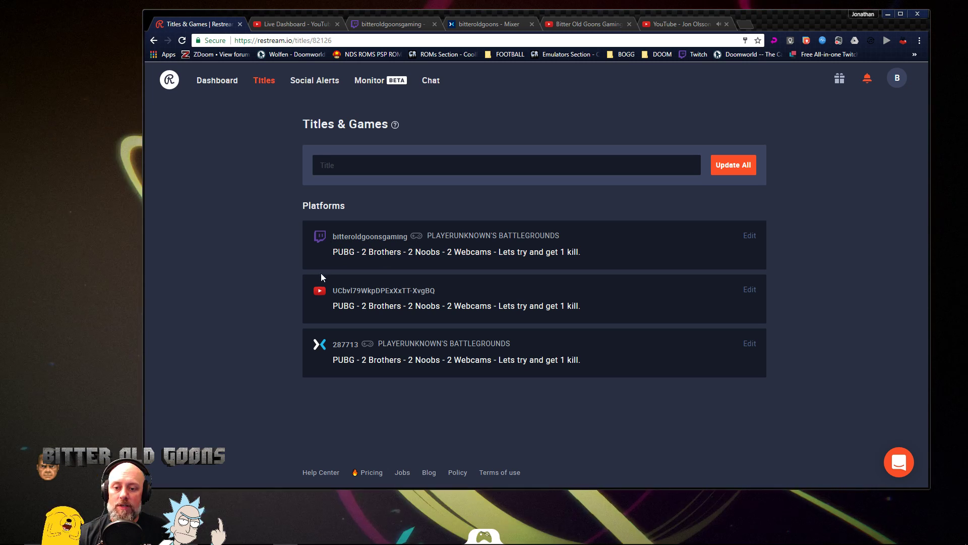
click(392, 24)
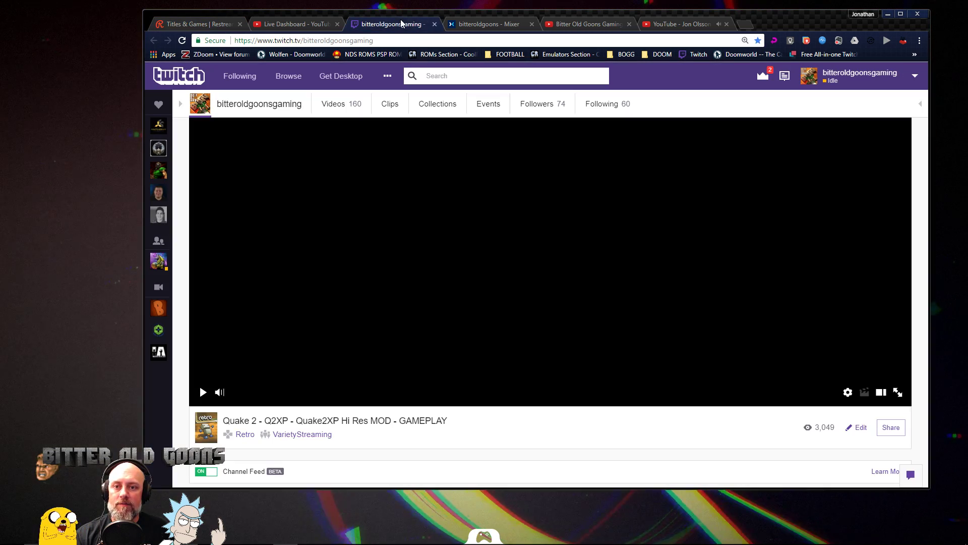
scroll(down, 3)
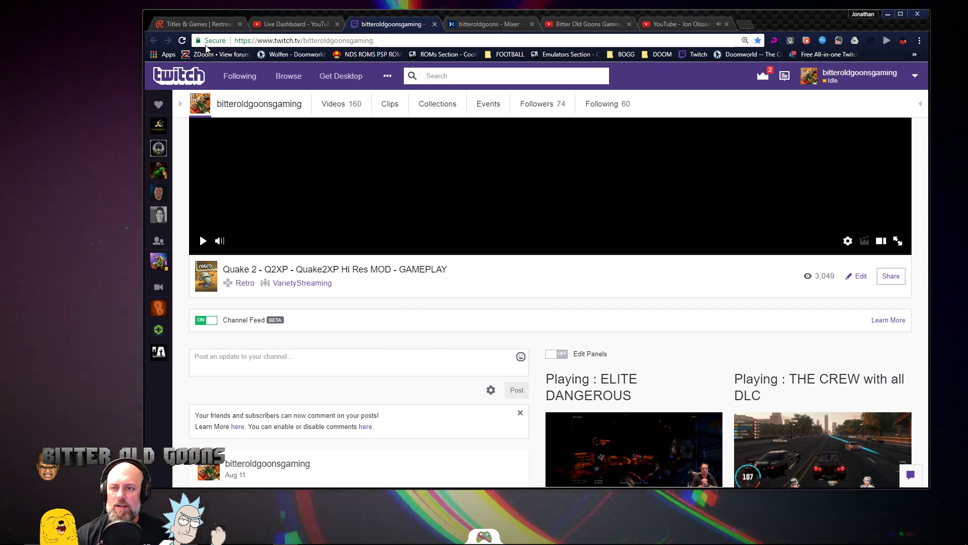
click(182, 40)
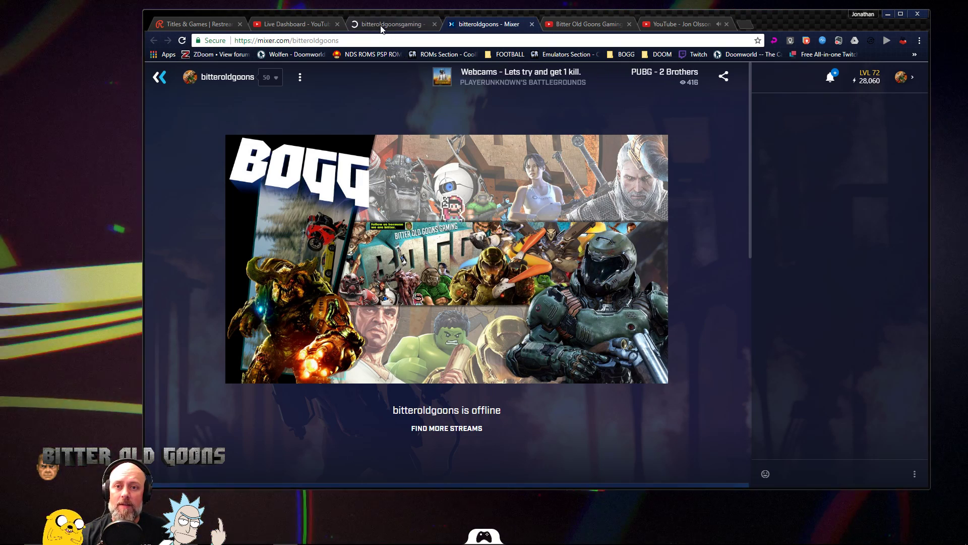
click(392, 24)
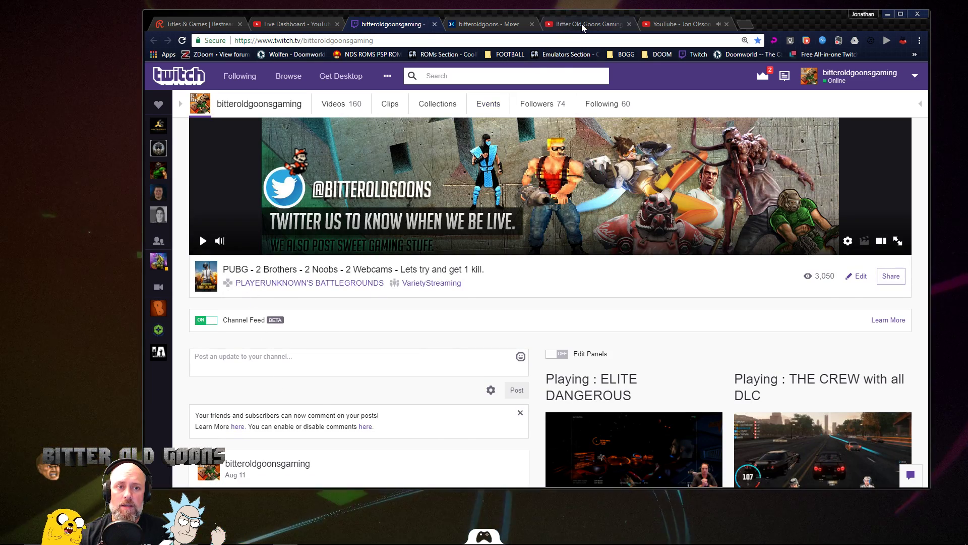
- From the YouTube channel, open Creator Studio's Live Streaming dashboard
click(586, 24)
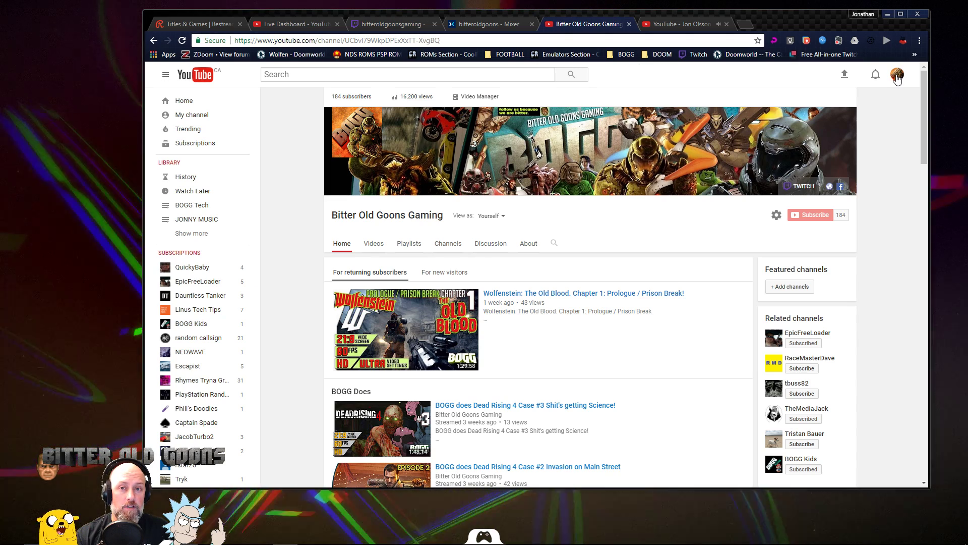
click(897, 74)
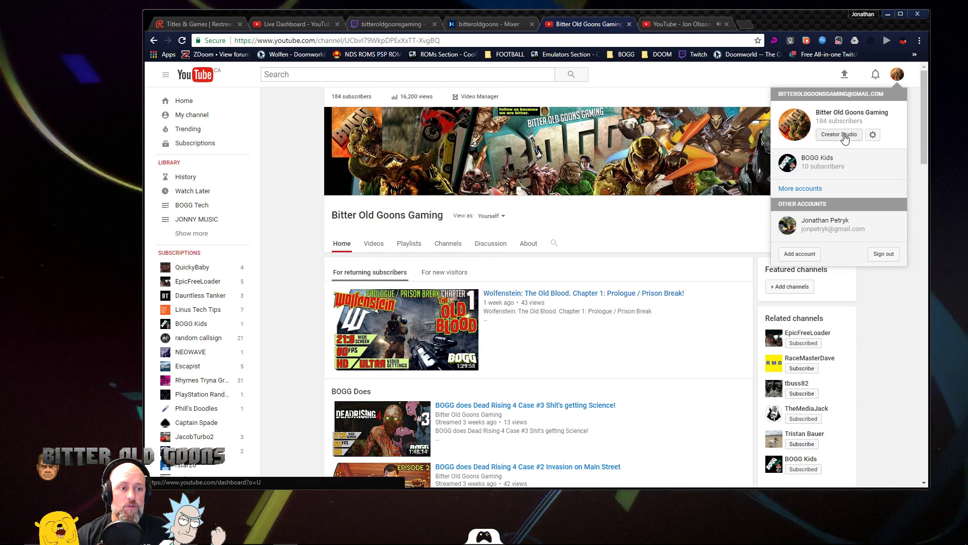
click(838, 135)
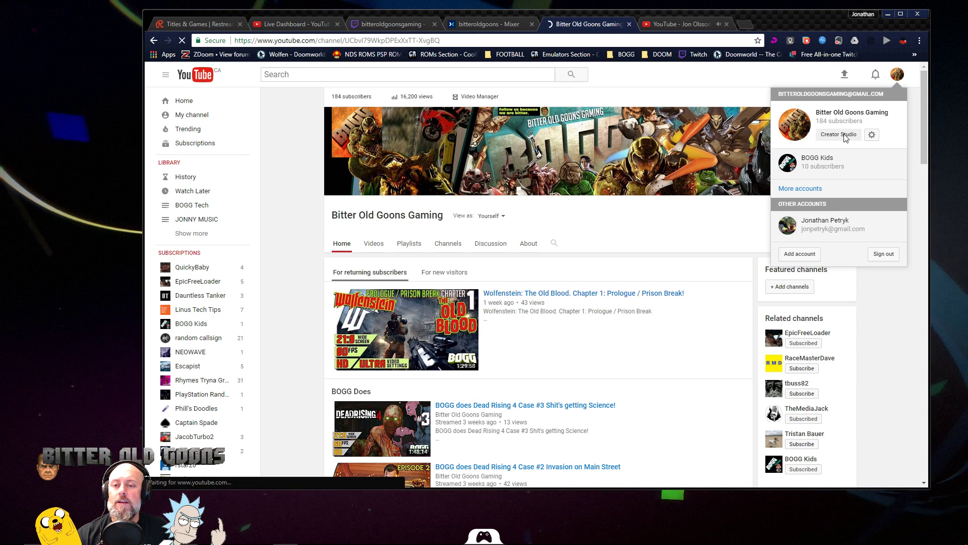
click(838, 135)
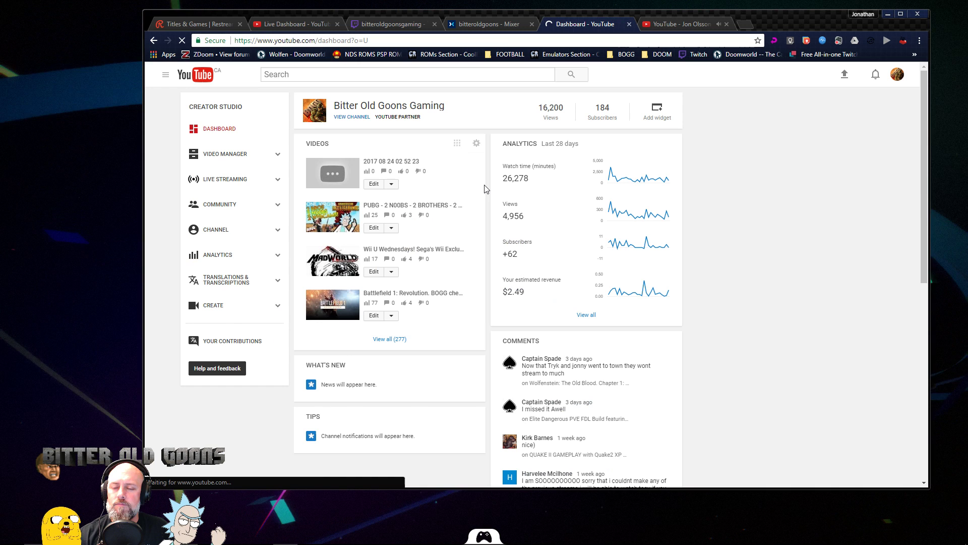
click(224, 179)
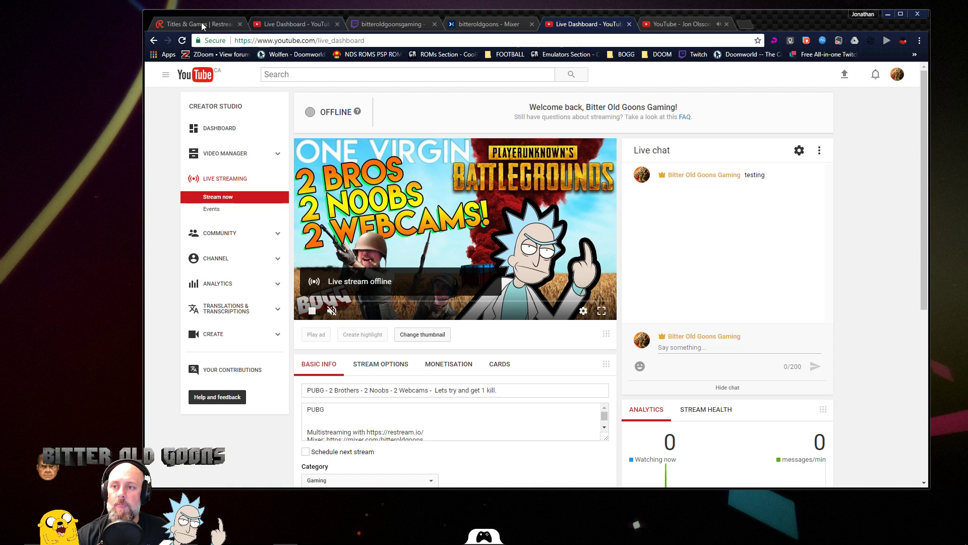
- Enter 'QUAKE 2 - Q2XP - Quake 2 XP Hi res MOD - Gameplay' in Restream's shared Title field
click(195, 23)
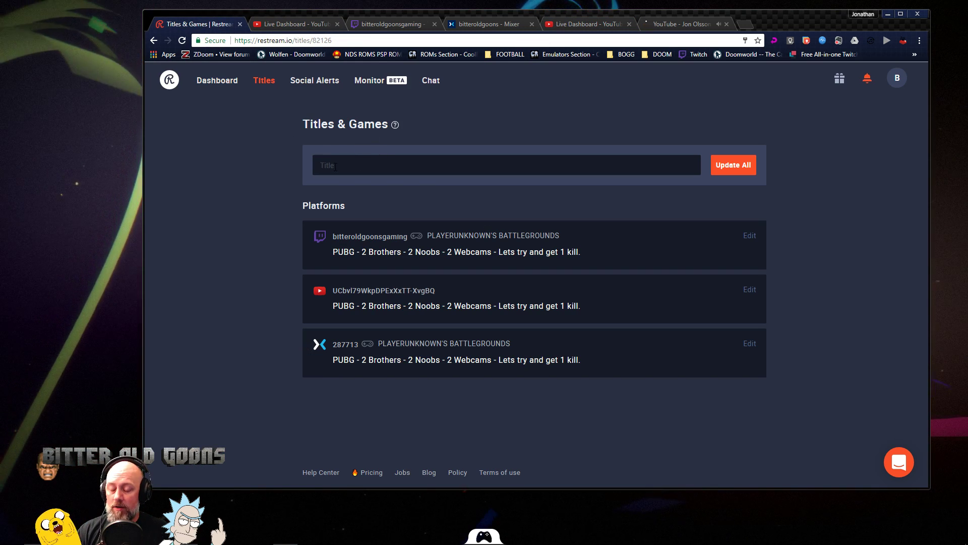
text(QUAKE 2 -)
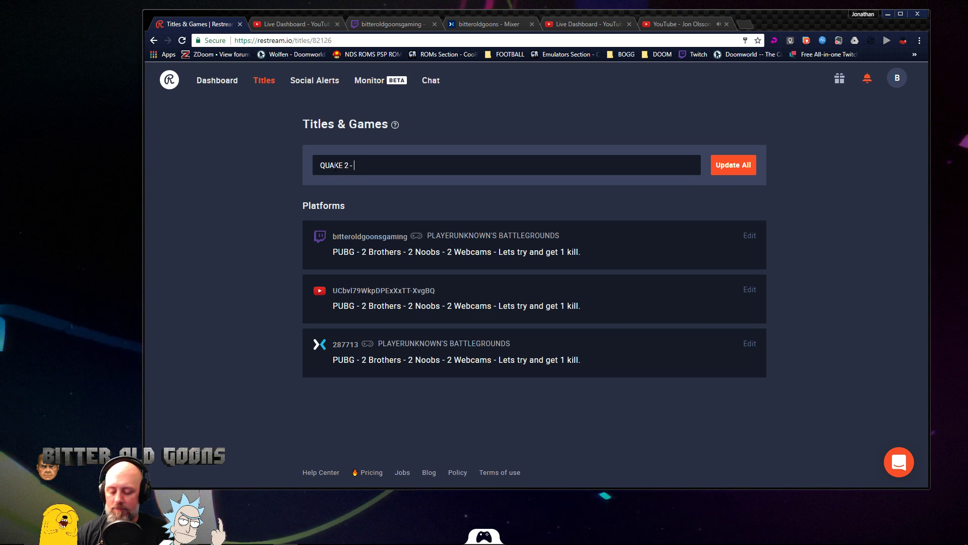
text(Q2)
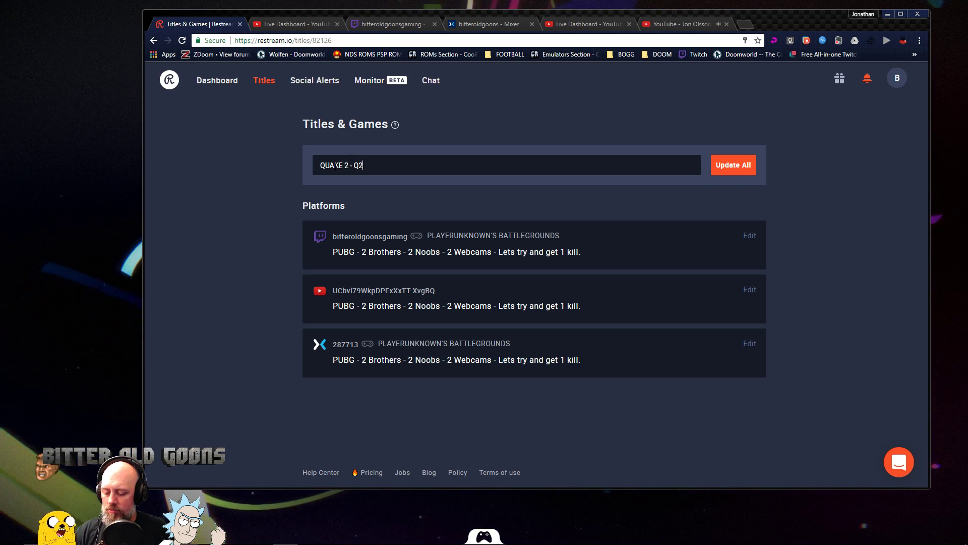
text(XP)
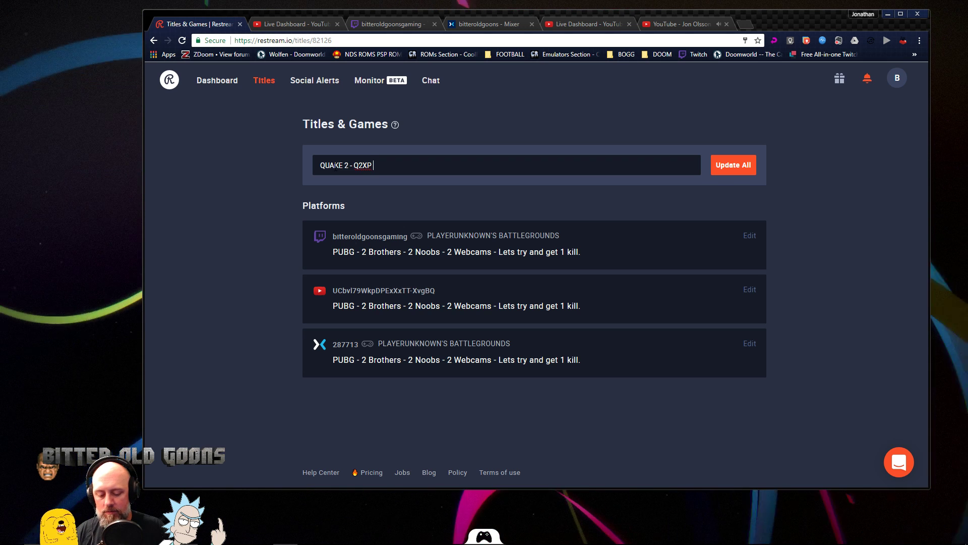
text(- Quake 2 XP Hi)
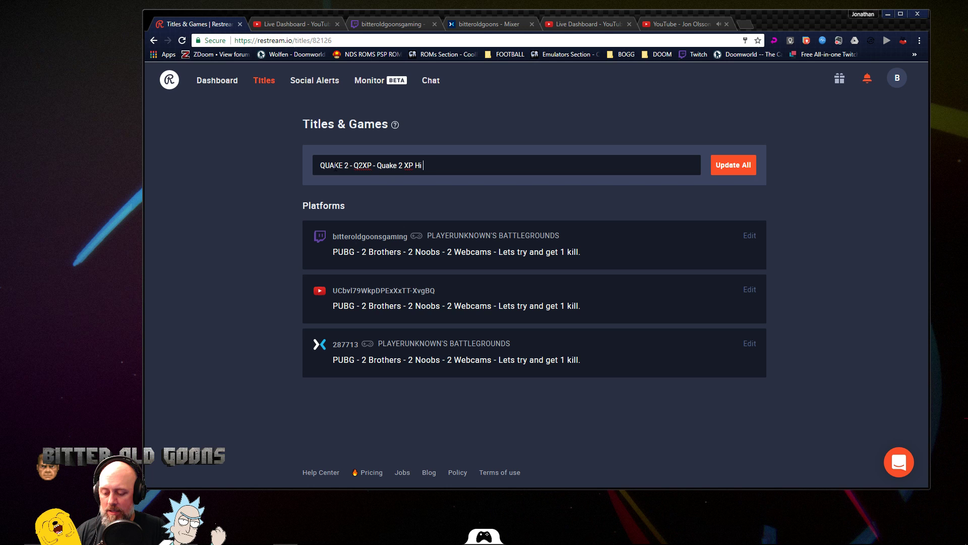
text(res MOD - Gam)
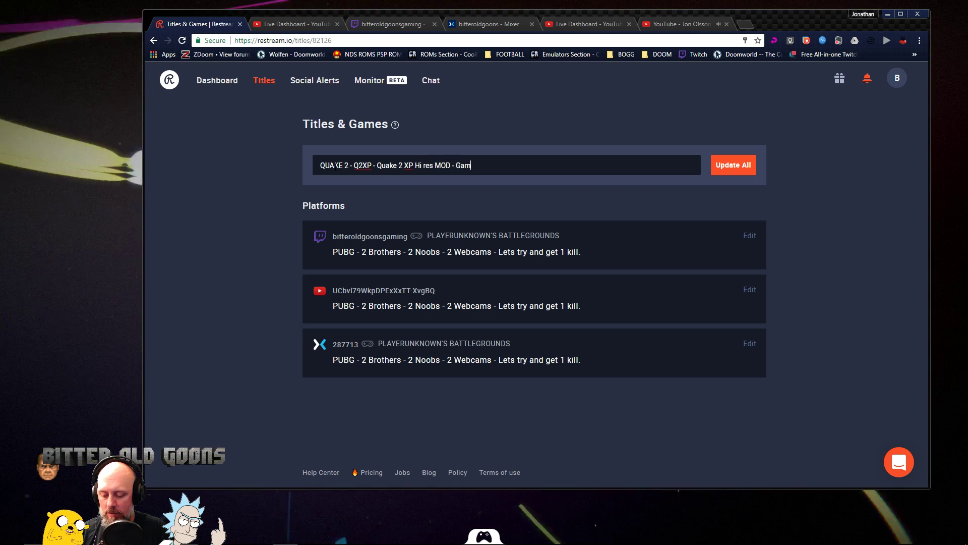
text(eplay)
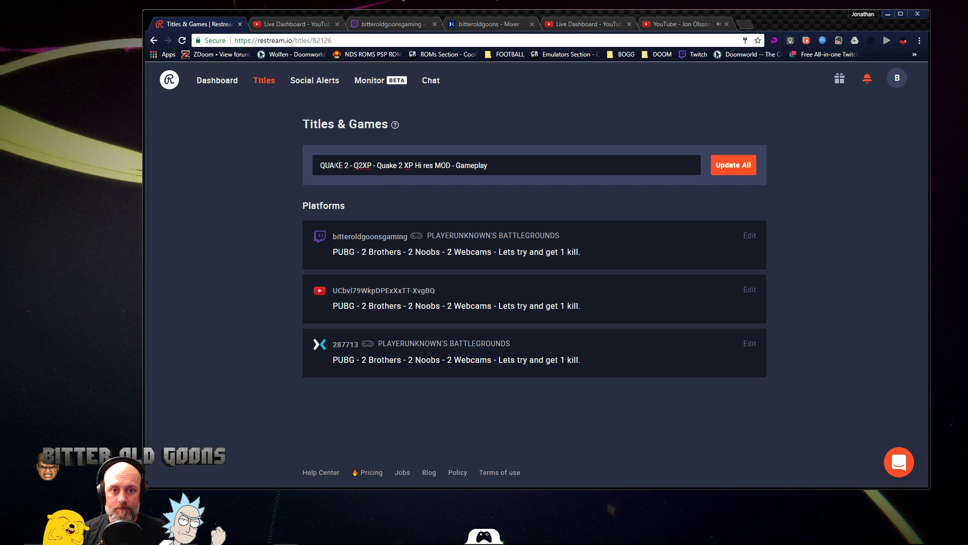
mouse_move(670, 26)
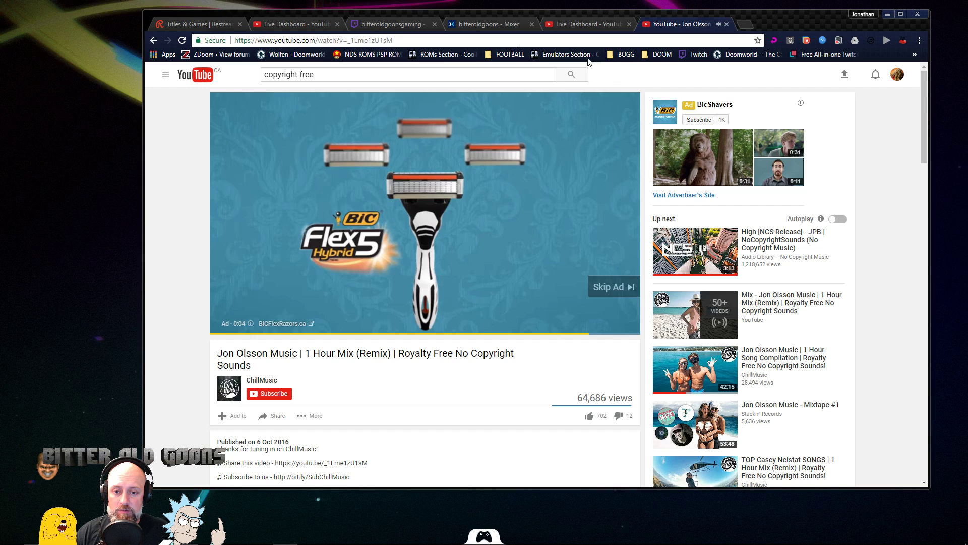
- Skip the music video's ad, then go back to the Restream titles tab
click(610, 286)
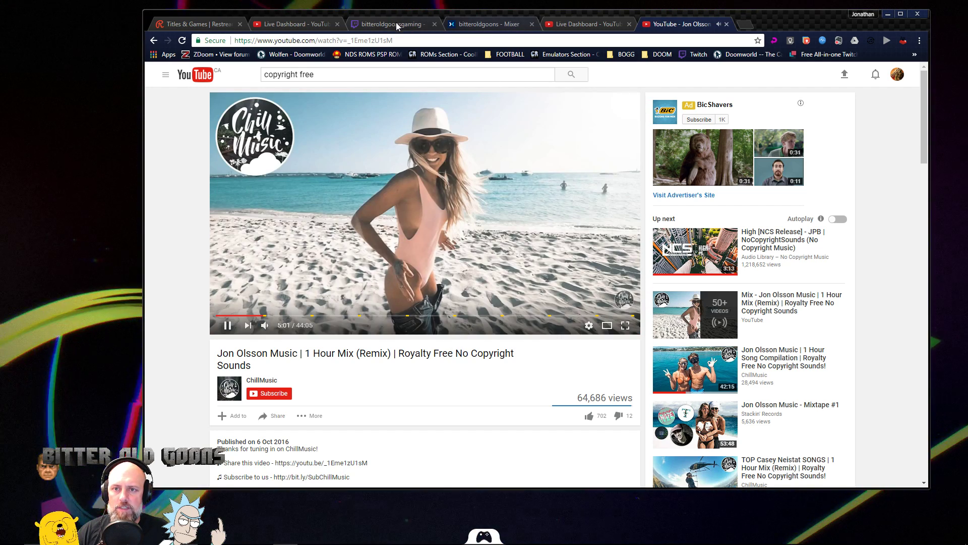
click(198, 24)
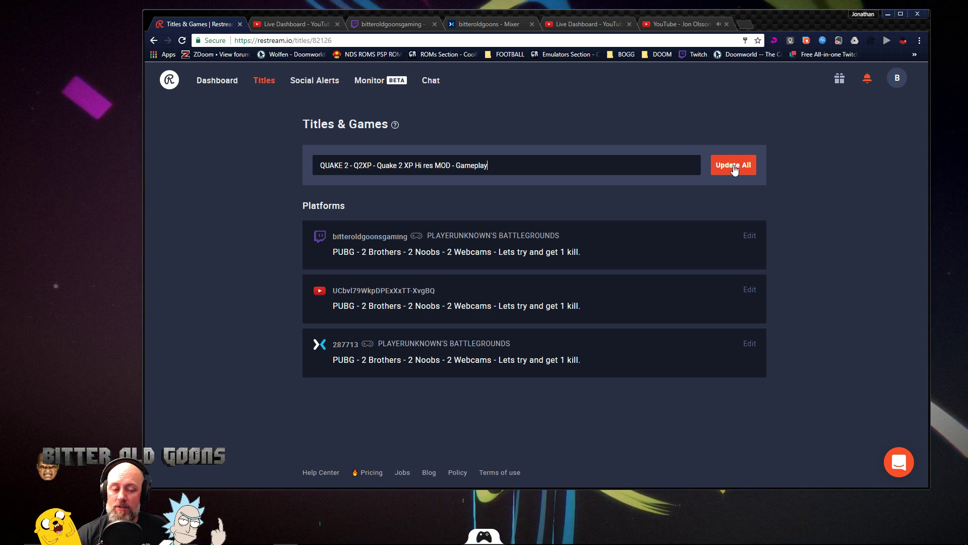
- Use Update All so Twitch, YouTube and Mixer show the Quake 2 XP title as updated
click(733, 165)
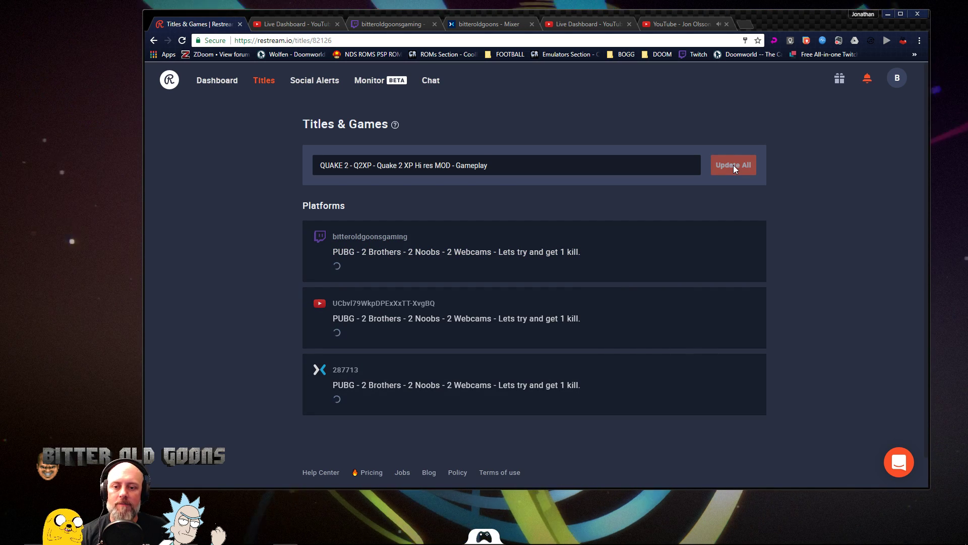
click(732, 165)
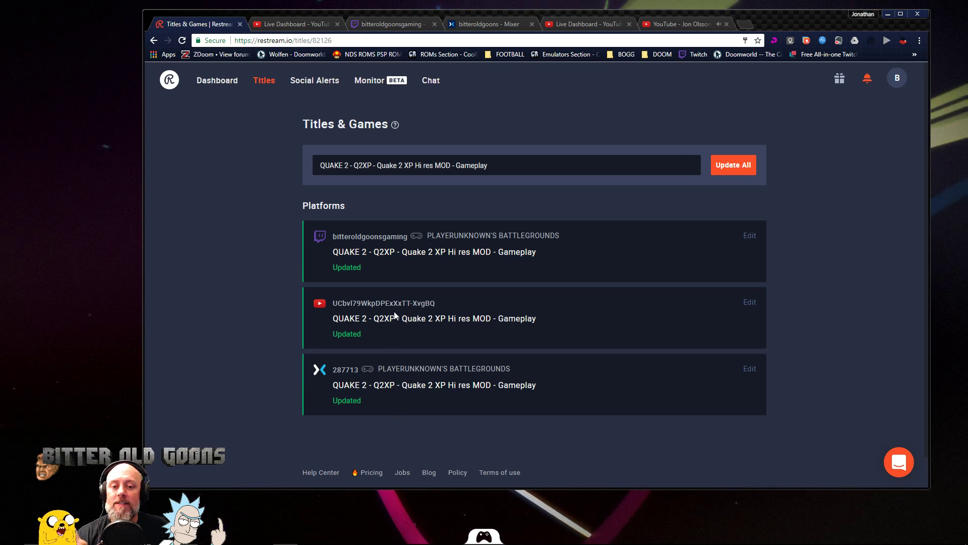
mouse_move(332, 259)
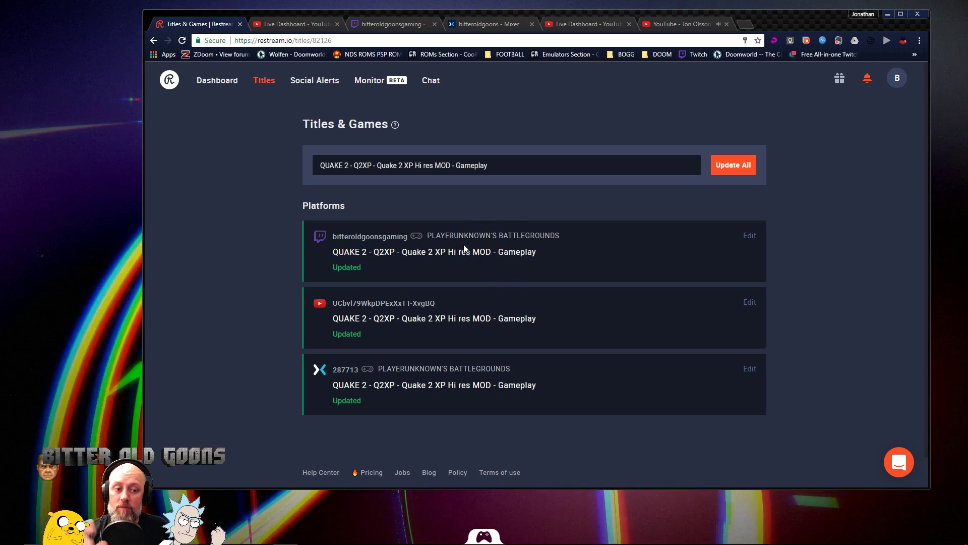
click(749, 235)
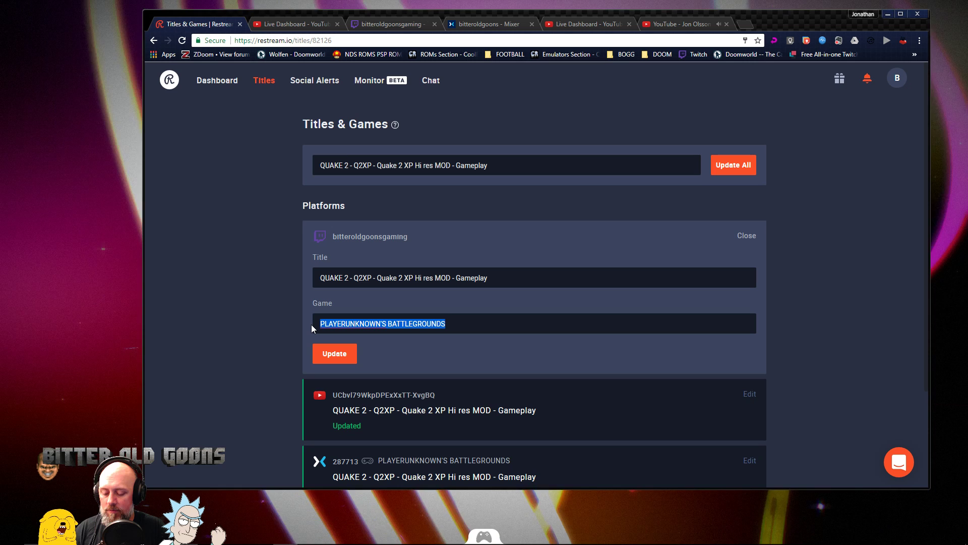
- Replace Twitch's PUBG game with Retro, picked from the suggestions
text(Quake)
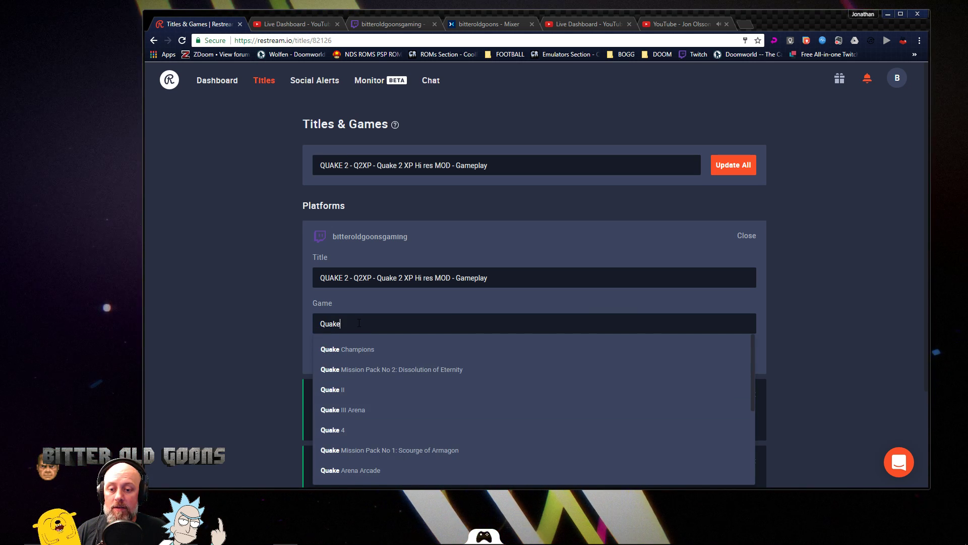
text(Retro)
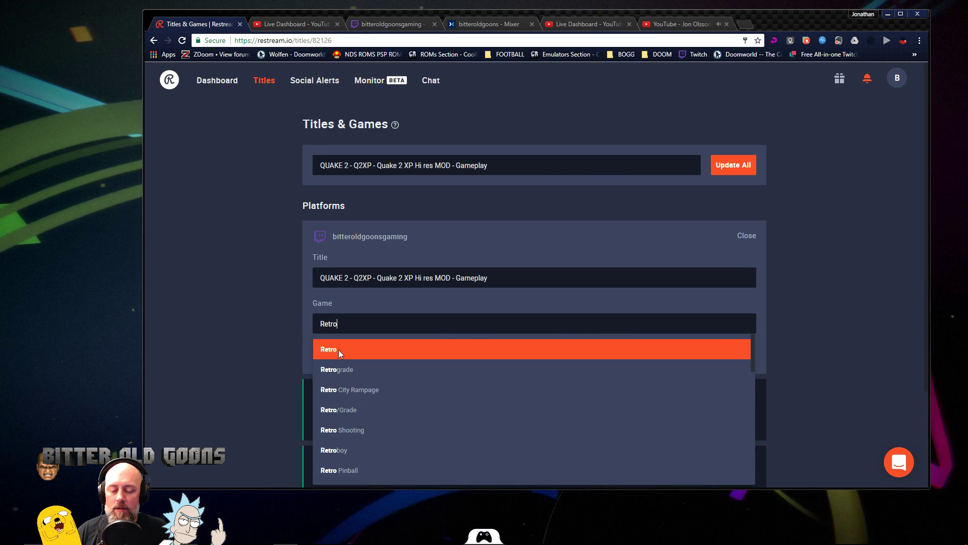
click(328, 349)
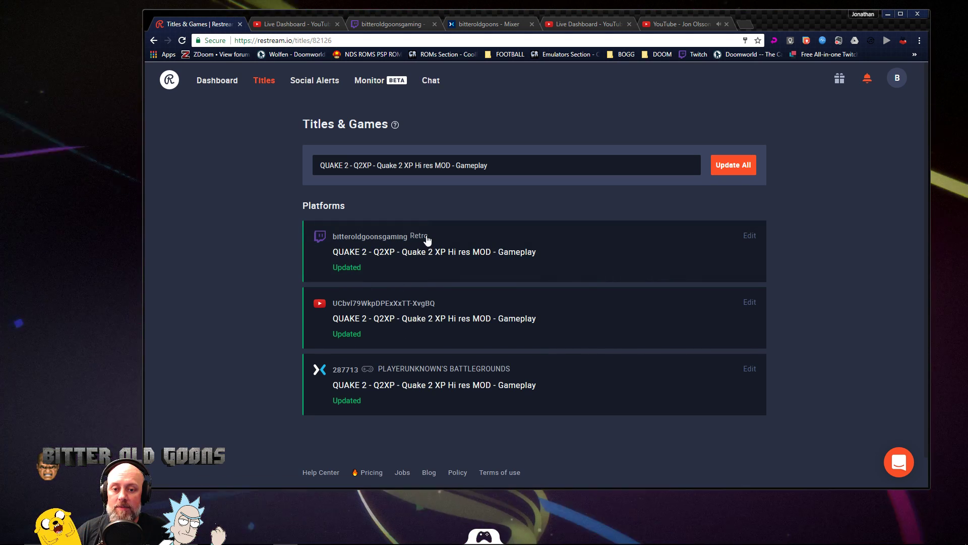
scroll(down, 3)
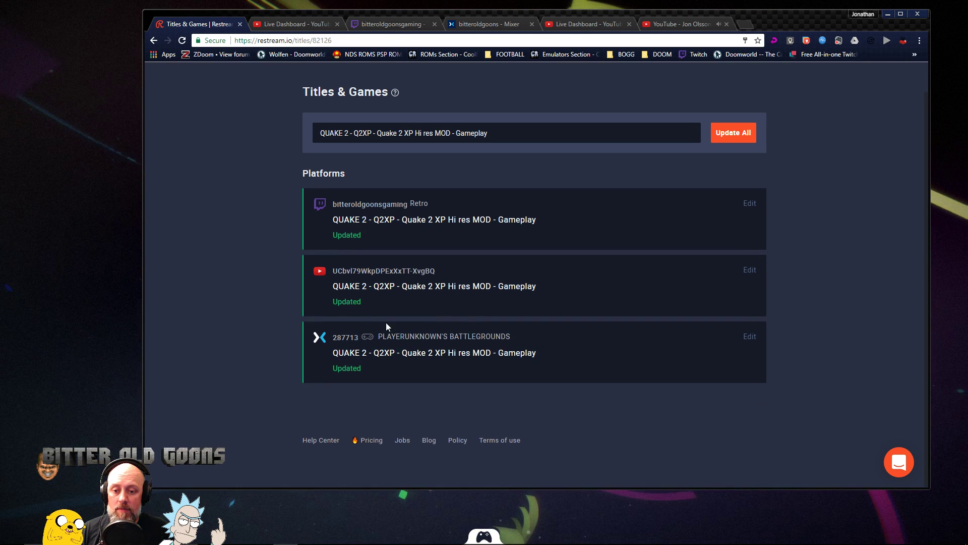
- Change Mixer's game from PUBG to Quake II using the suggestions, and save
click(749, 336)
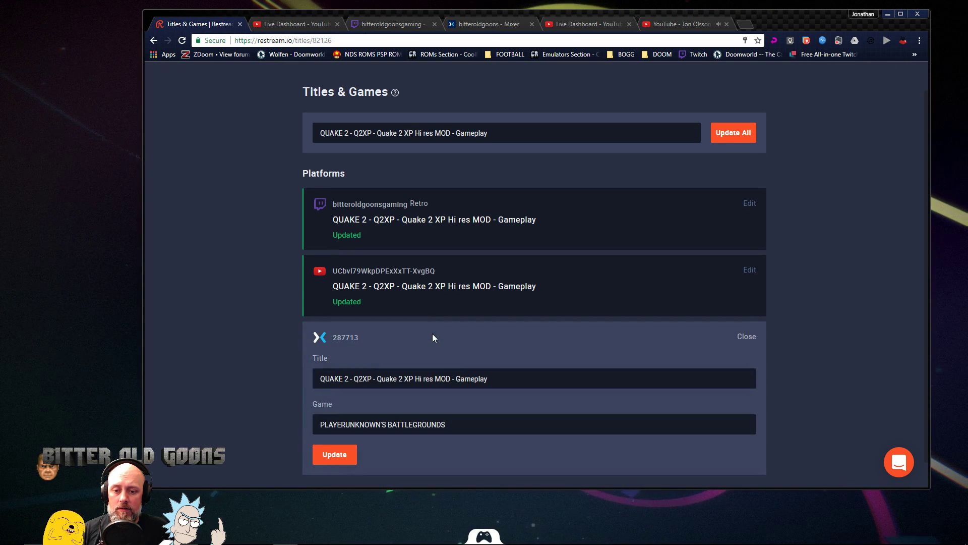
double_click(382, 424)
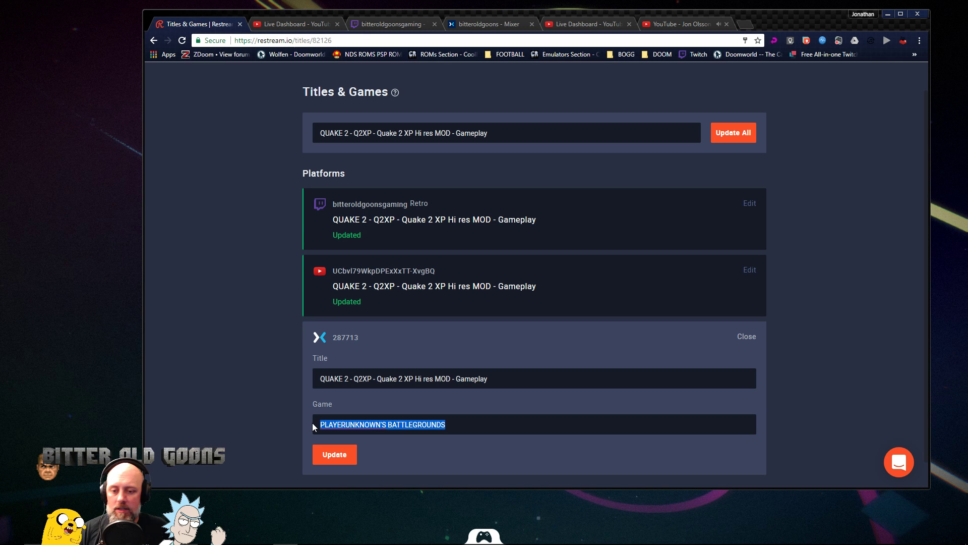
text(Quake 2)
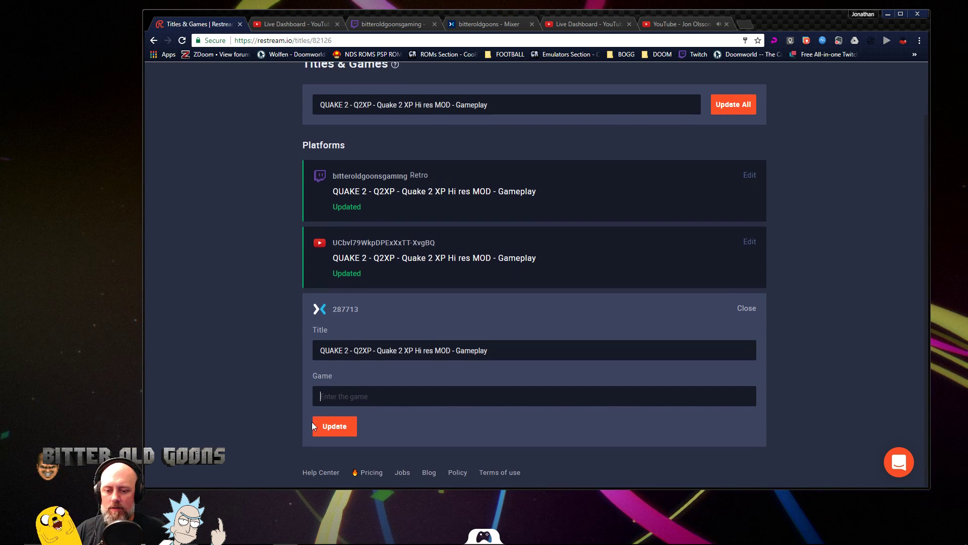
text(Quake)
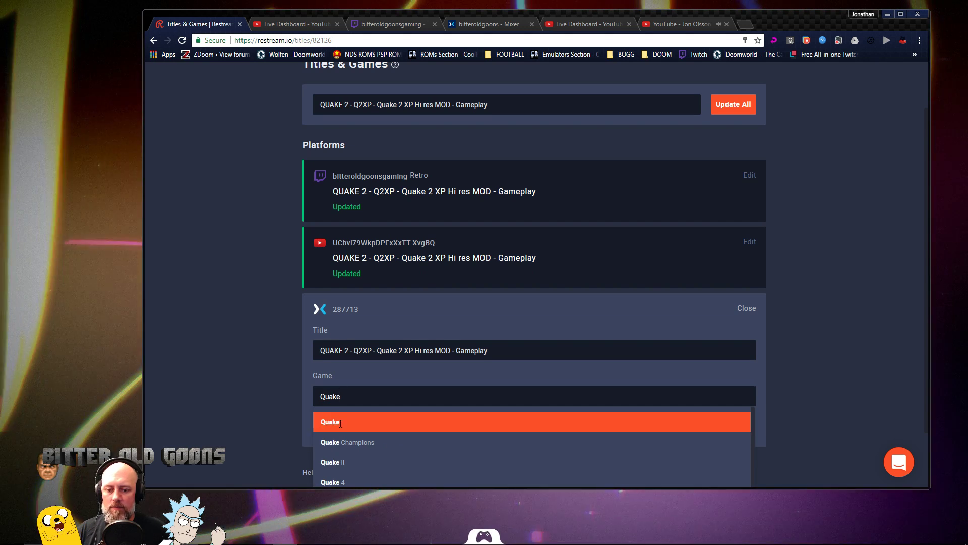
click(332, 462)
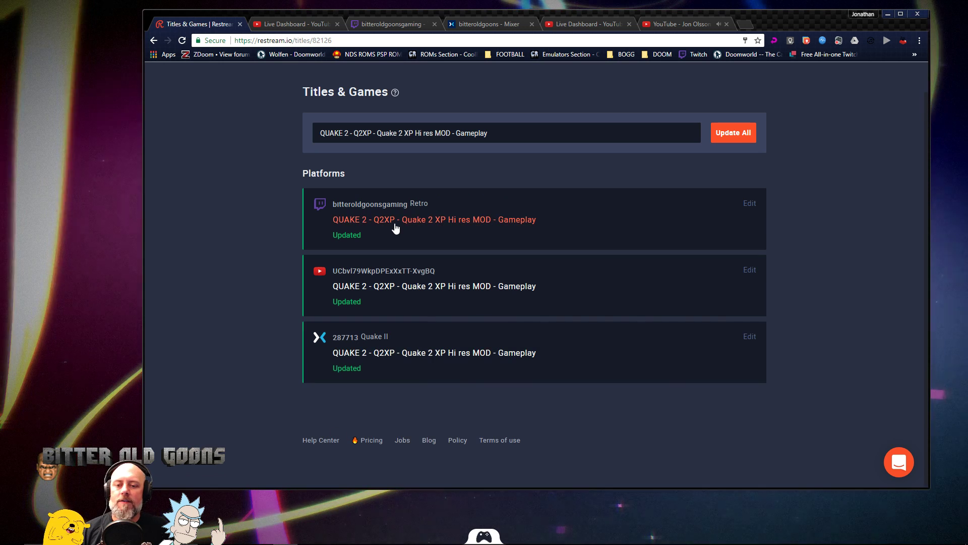
click(434, 219)
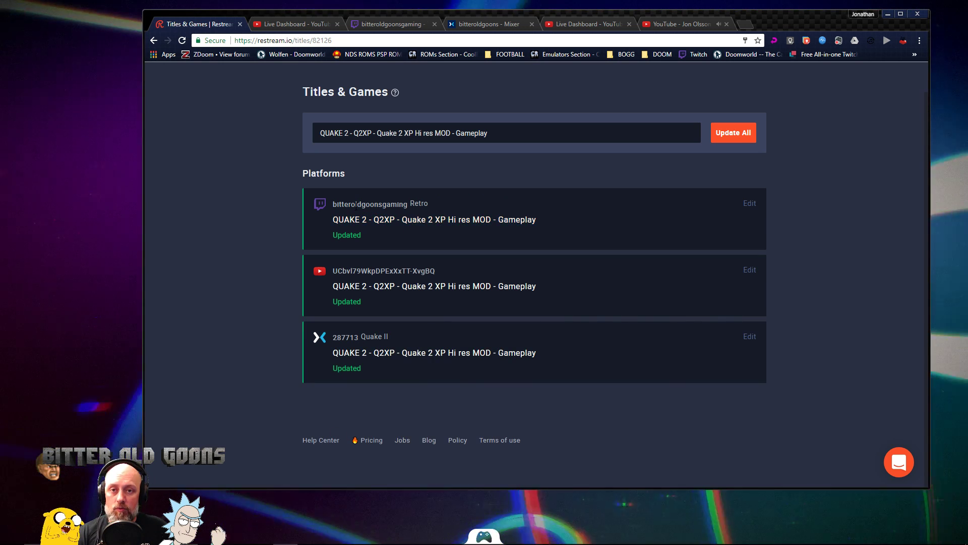
mouse_move(591, 243)
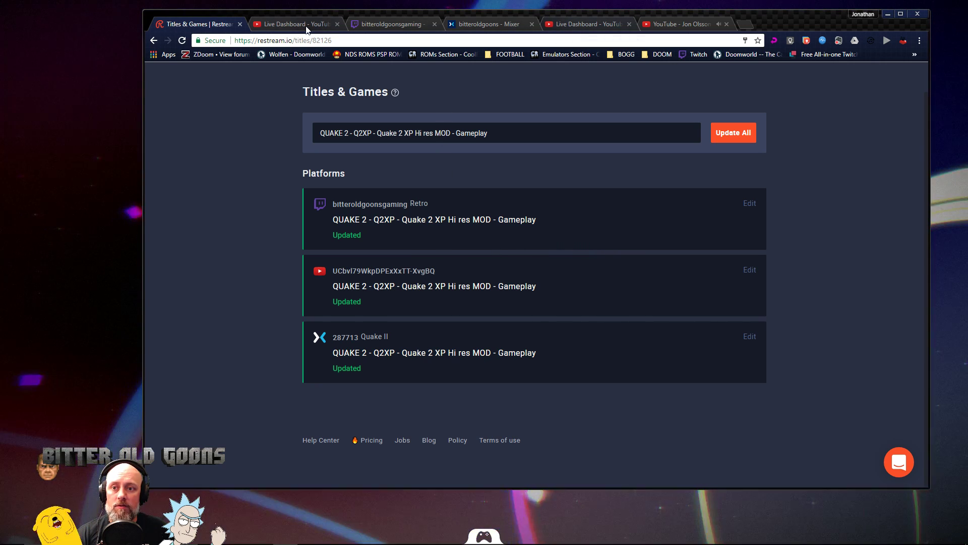
- Shorten the YouTube stream description's first line to 'Quake 2 XP Mod'
click(295, 25)
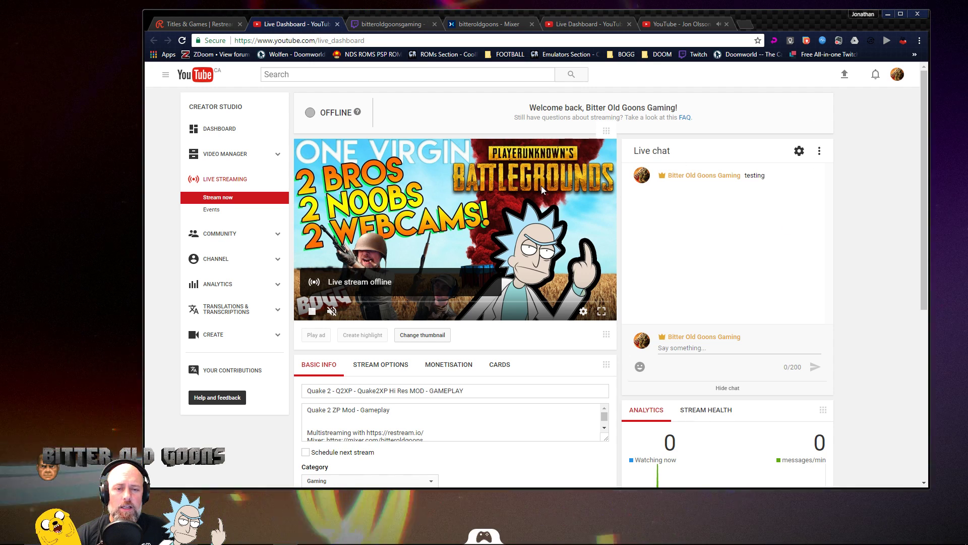
scroll(down, 3)
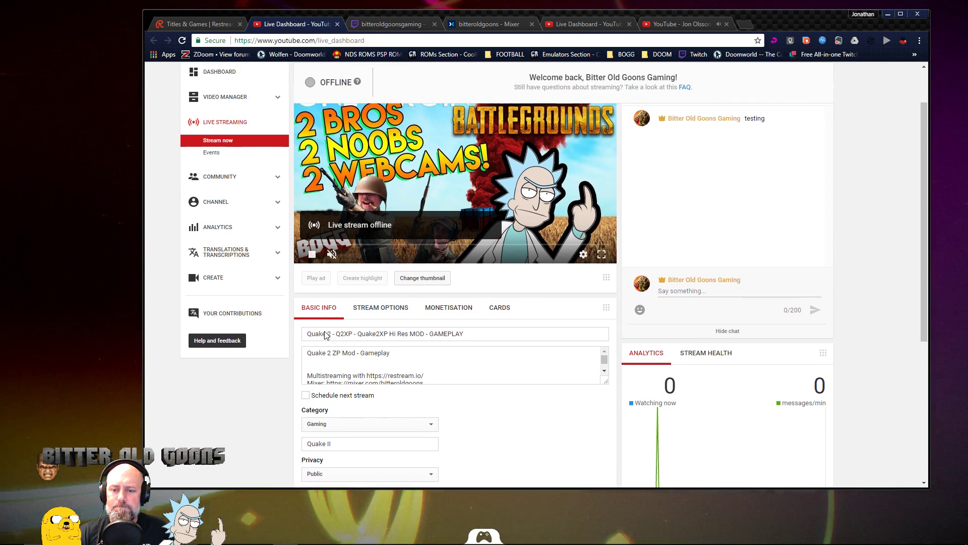
scroll(down, 3)
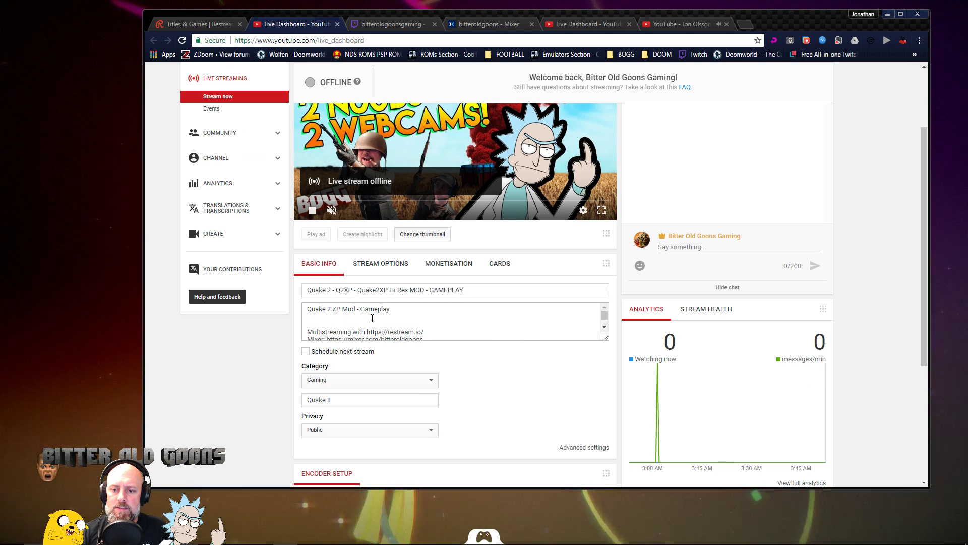
double_click(374, 309)
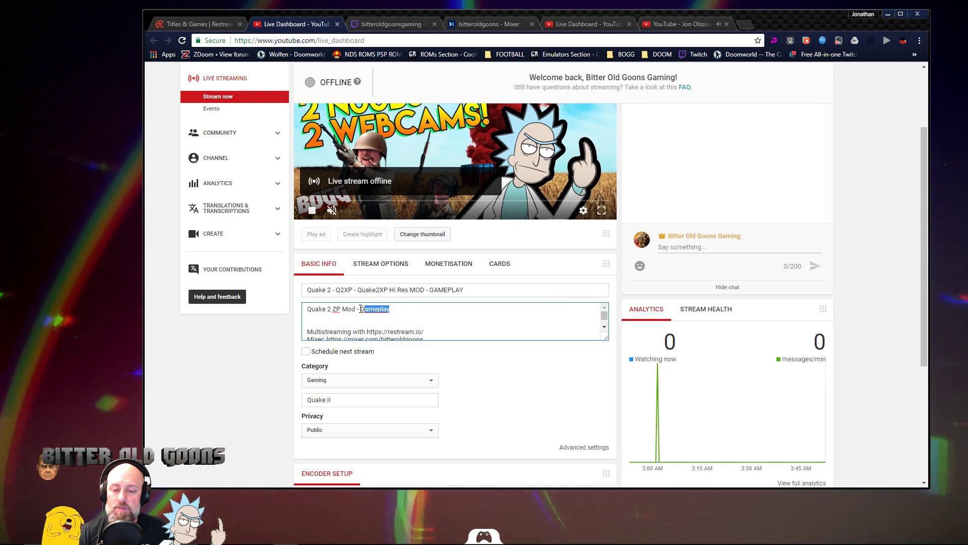
triple_click(346, 309)
text(X)
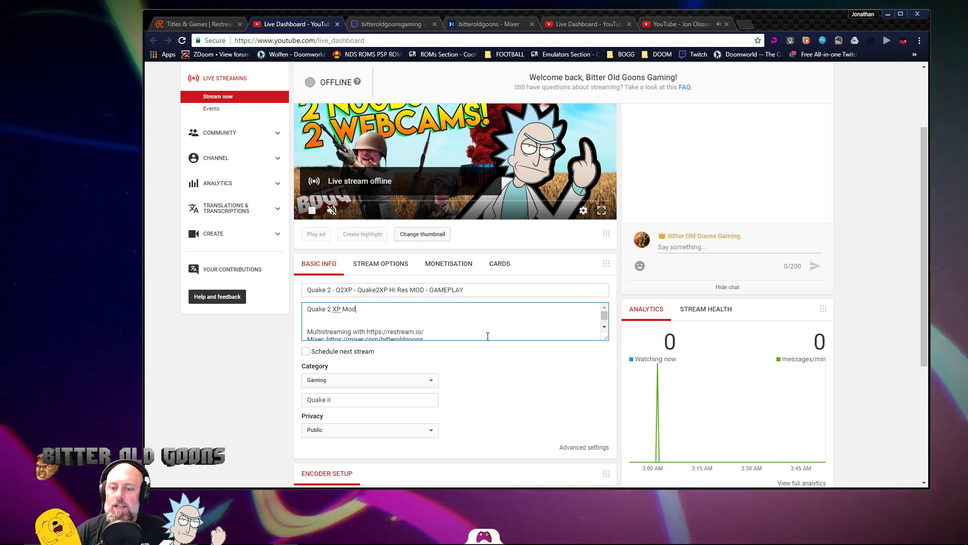
- Retype Quake II as the stream's game and keep the changes saved
click(346, 399)
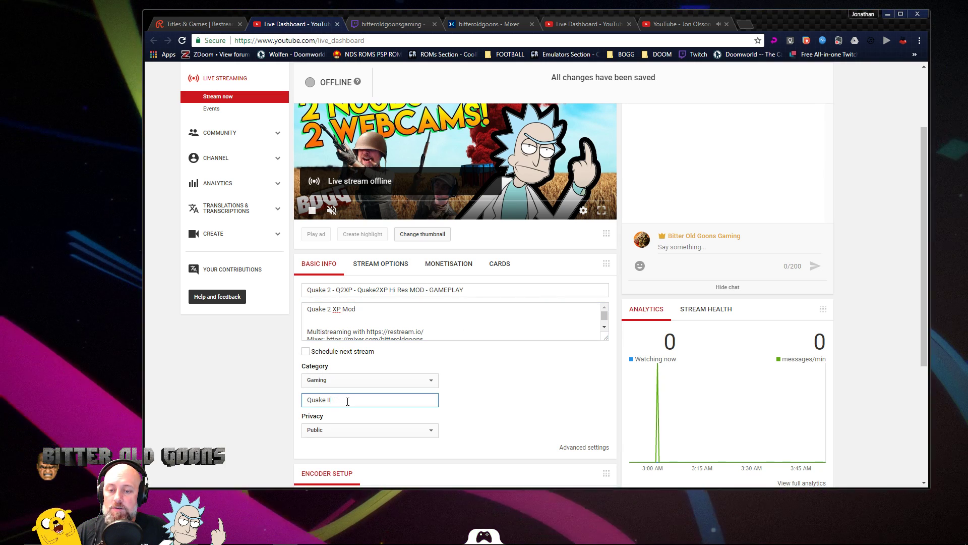
double_click(318, 400)
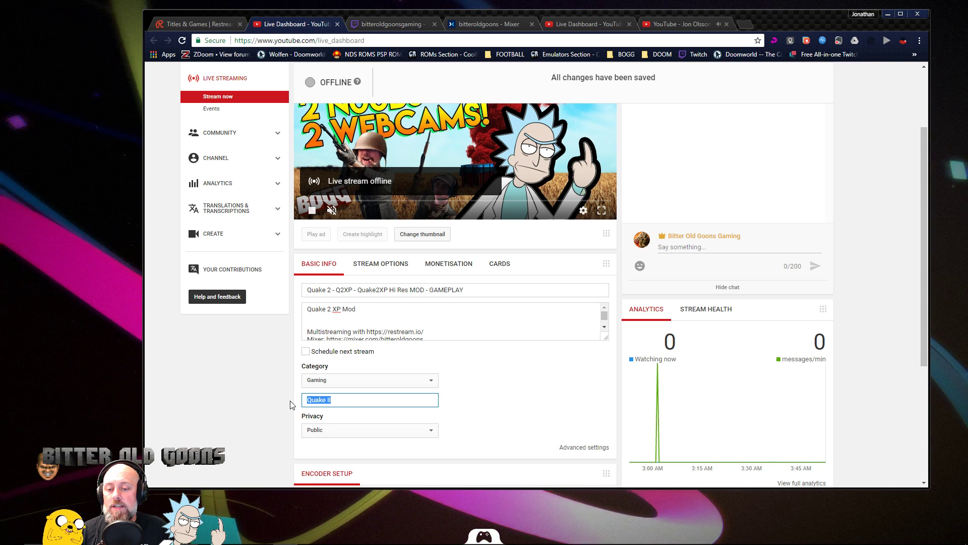
text(Quake)
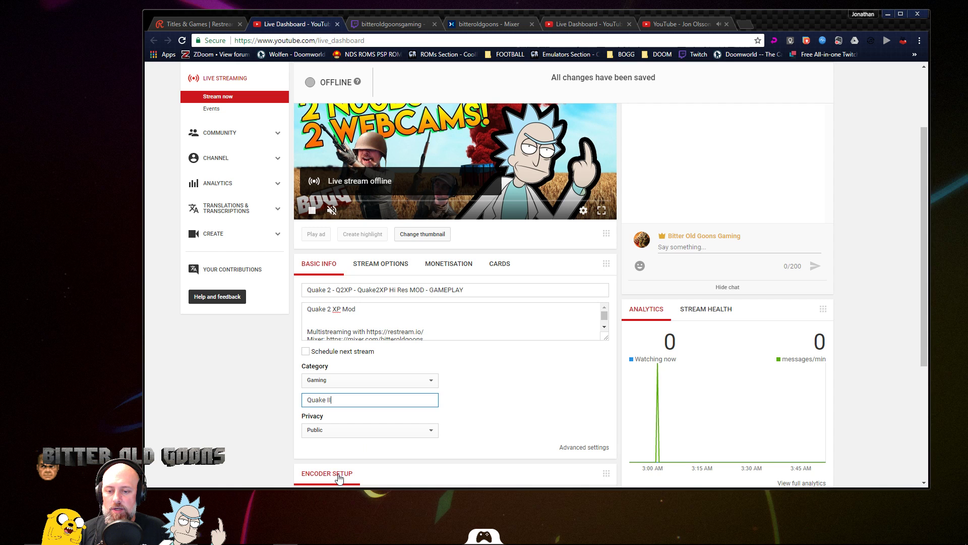
scroll(down, 3)
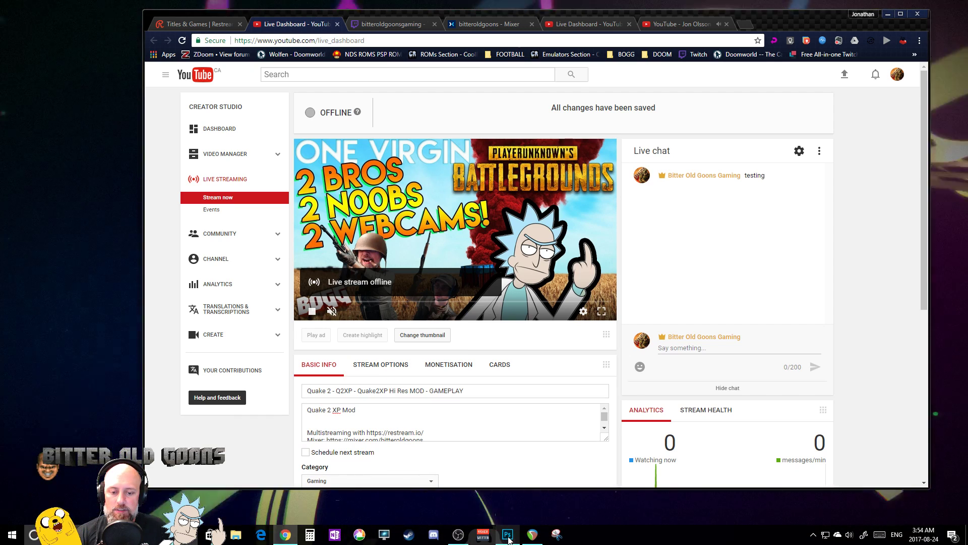
- Set the JON_Quake2_2 Quake II XP HiRes image as the live stream thumbnail
click(508, 535)
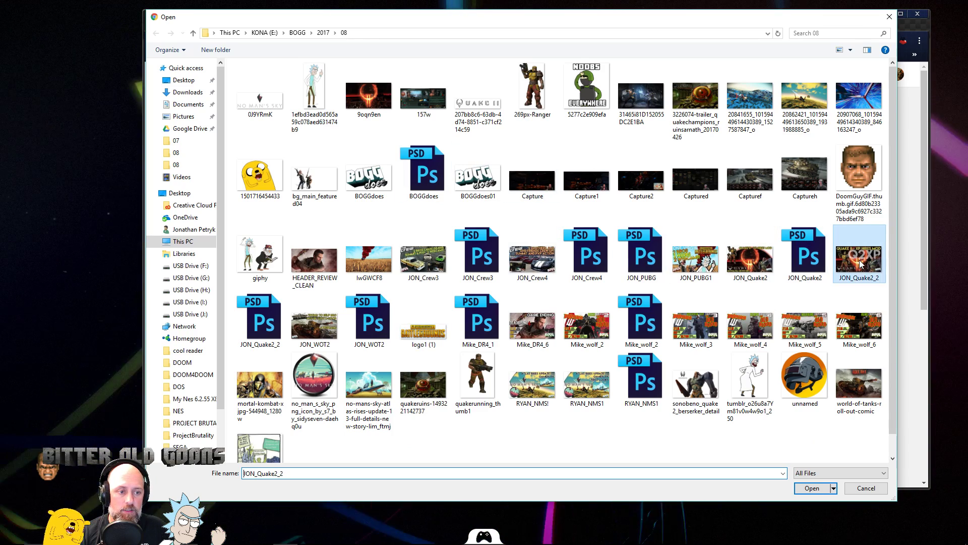
click(811, 488)
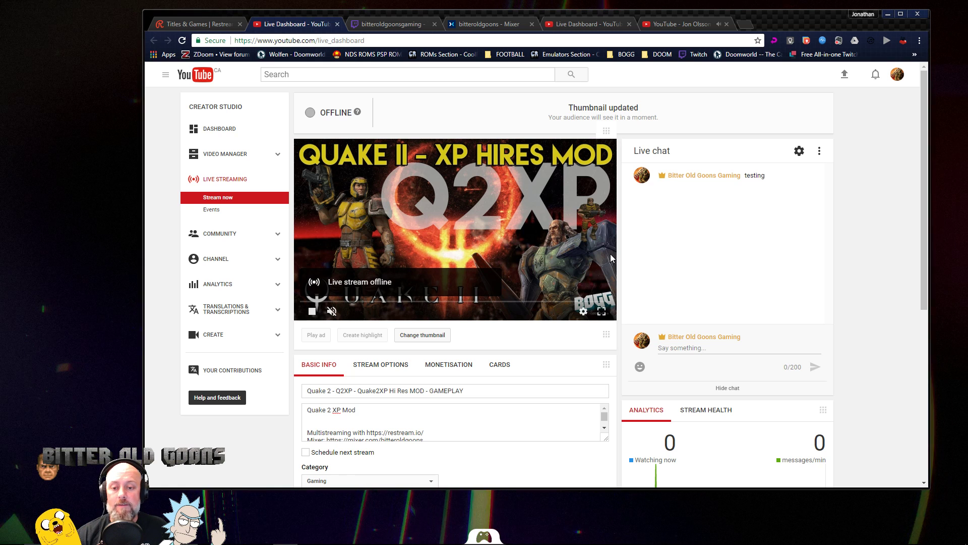
mouse_move(415, 181)
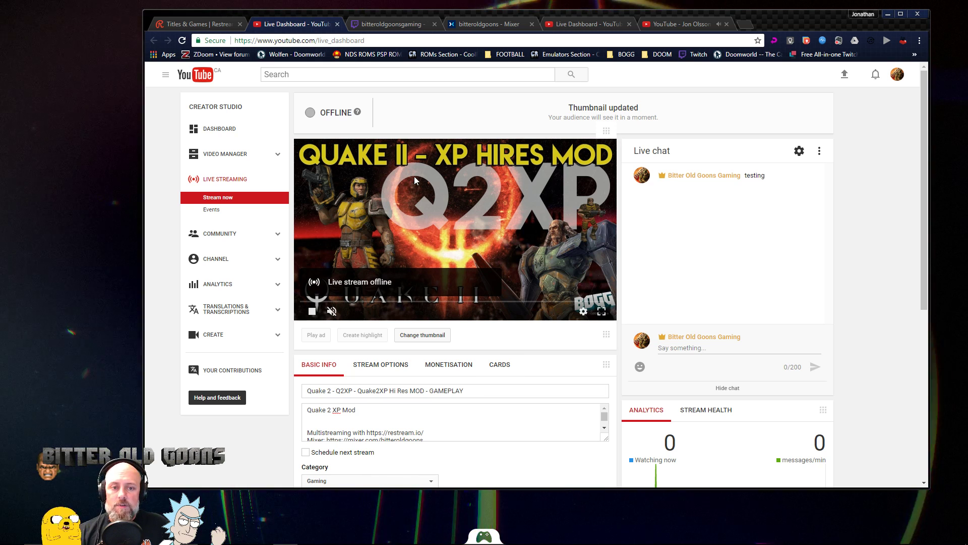
scroll(down, 3)
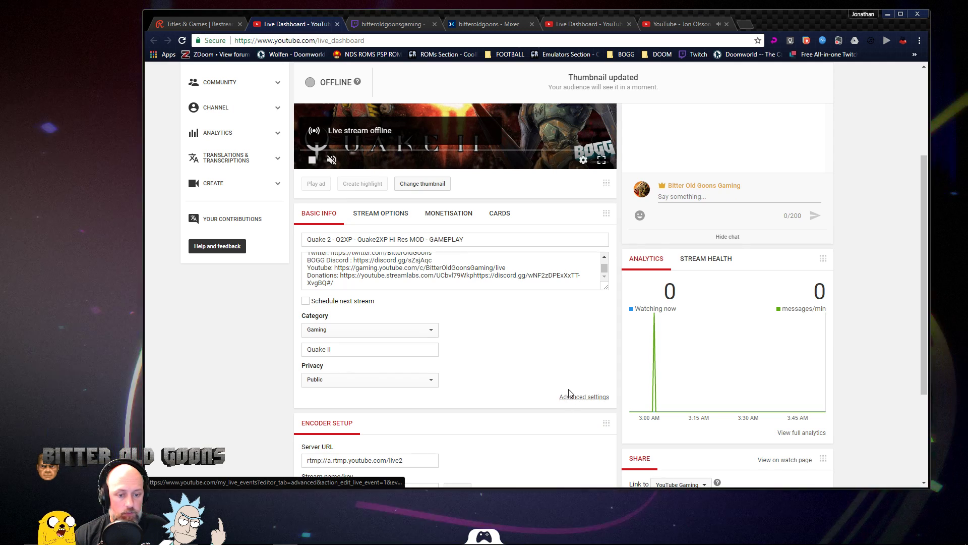
- Open the live event's advanced settings, glance at Monetisation, and return to Advanced settings
click(583, 396)
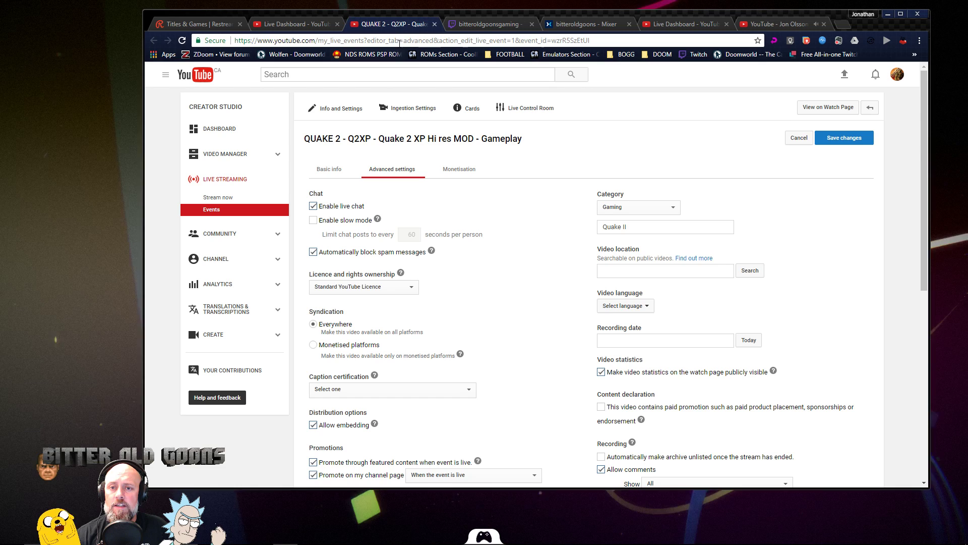
click(459, 168)
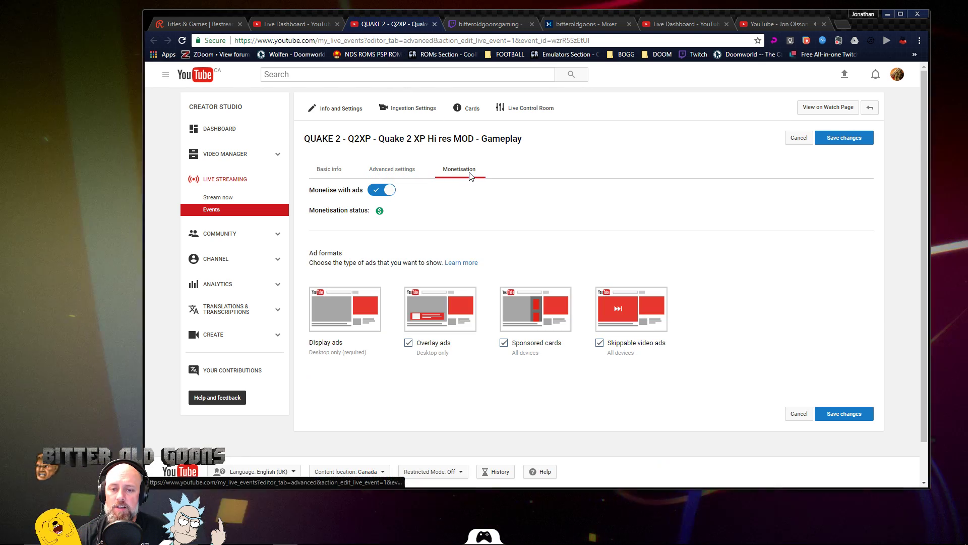
click(392, 168)
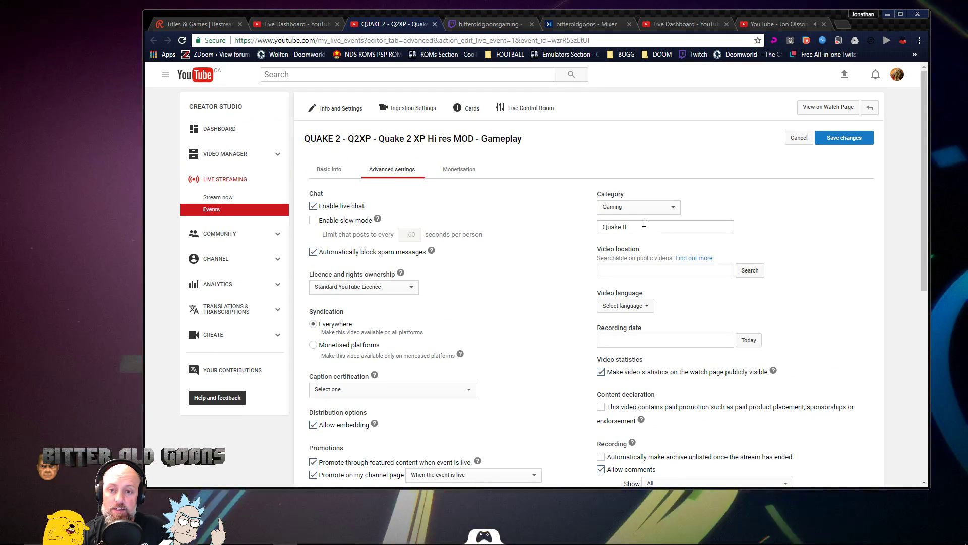
mouse_move(329, 169)
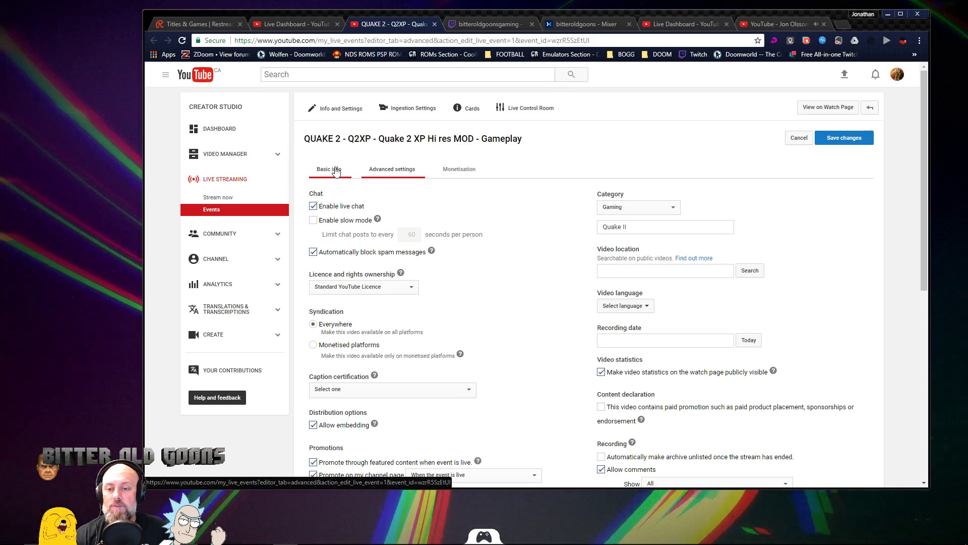
- Add tags Quake 2, Quake ii, q2xp and retro in Basic info and save
click(328, 169)
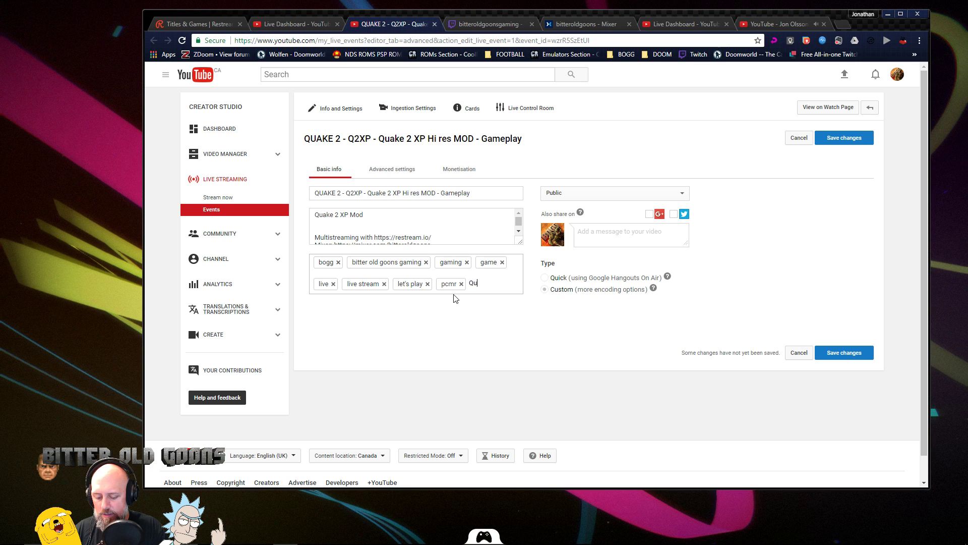
text(Quake 2)
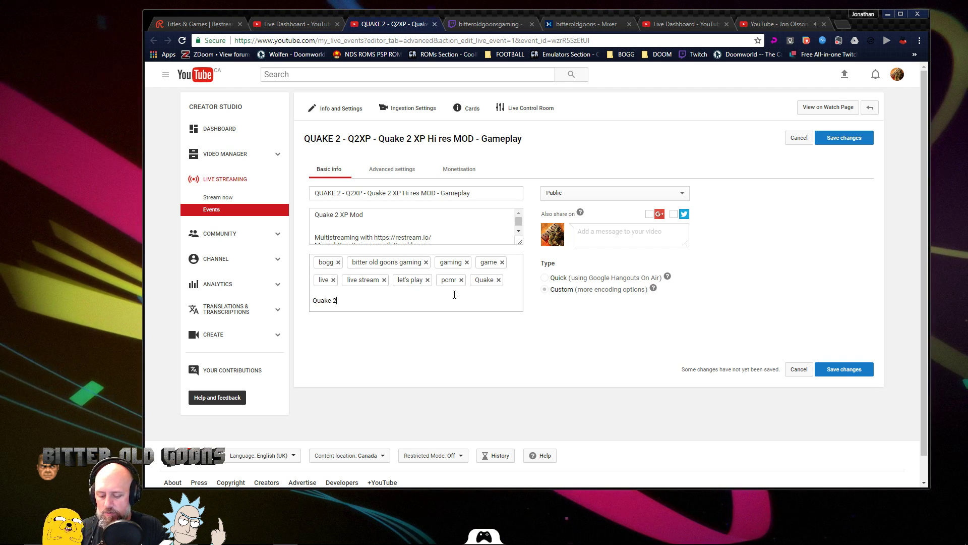
text(Quake ii)
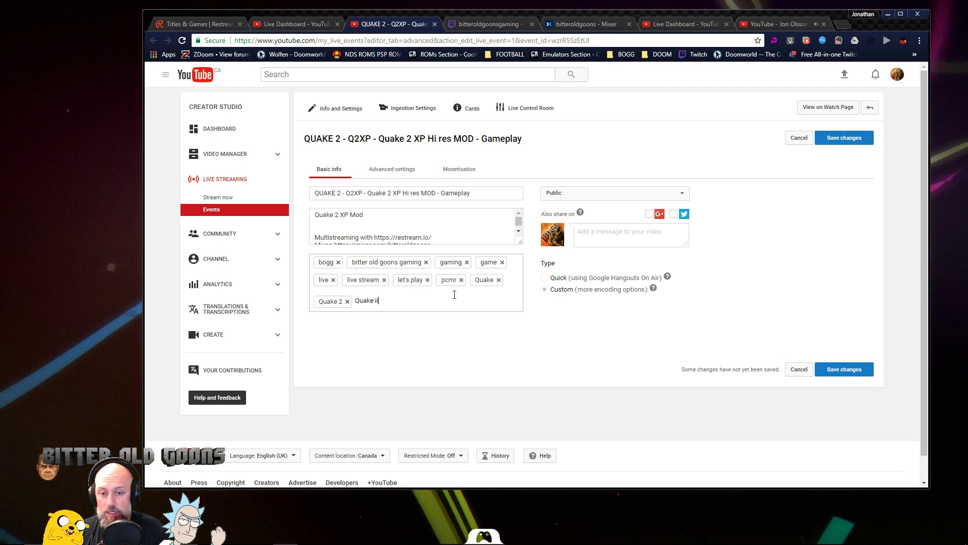
text(q2)
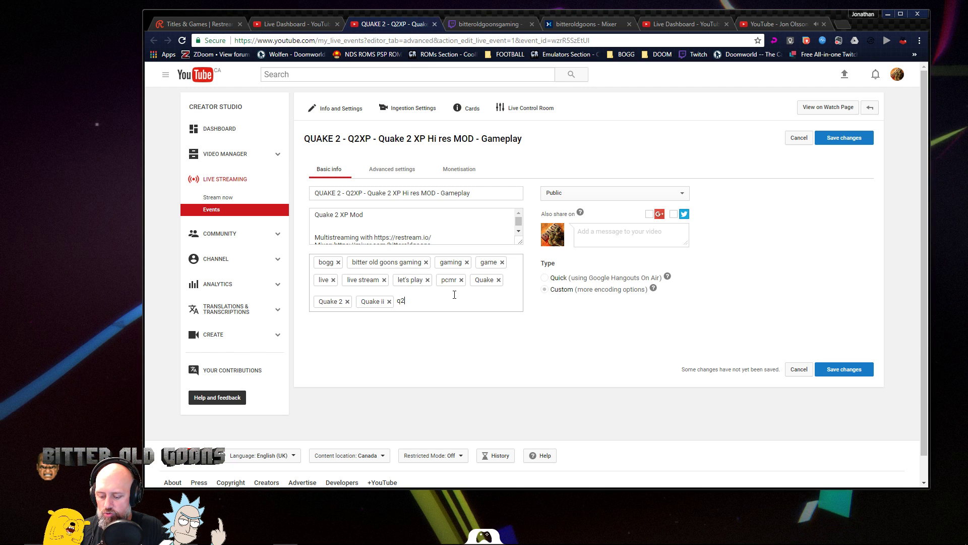
text(xp)
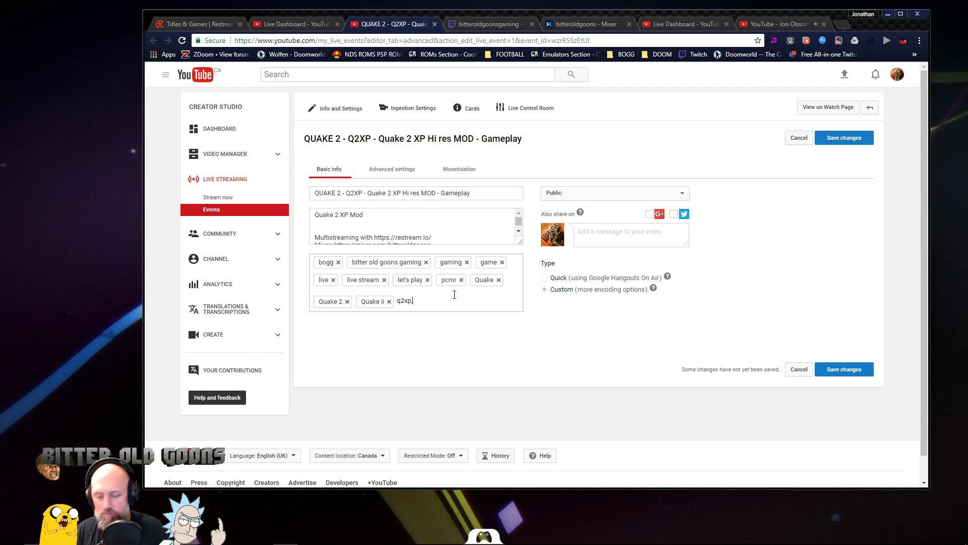
text(retro)
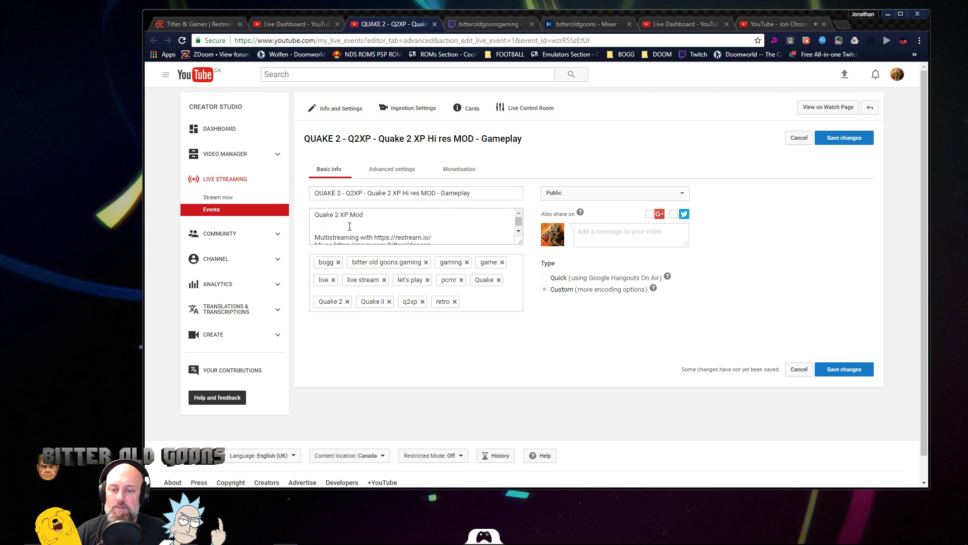
mouse_move(843, 137)
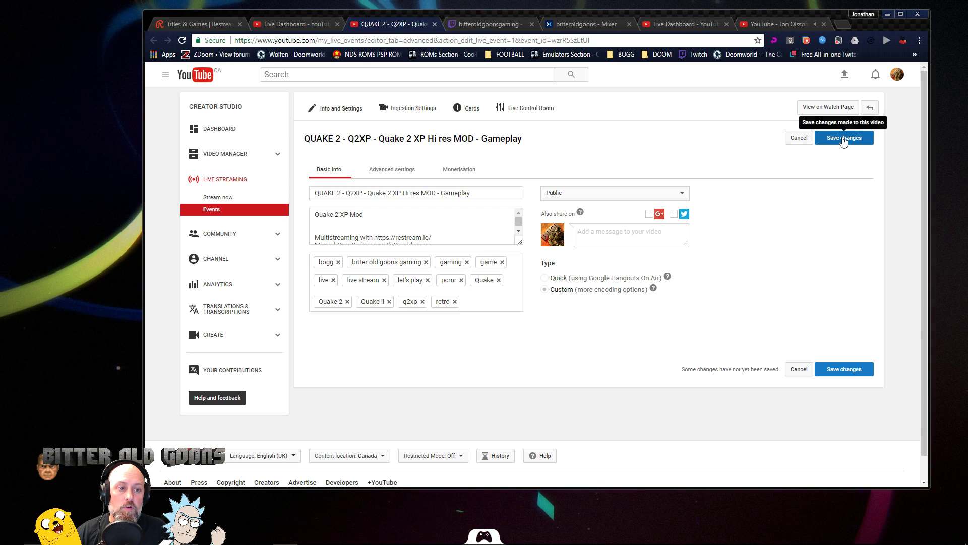
click(843, 137)
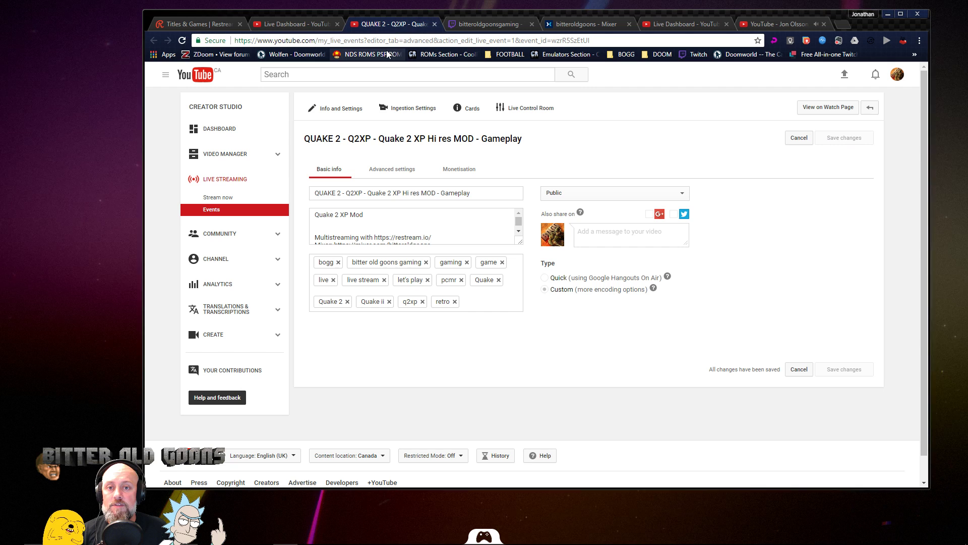
click(295, 24)
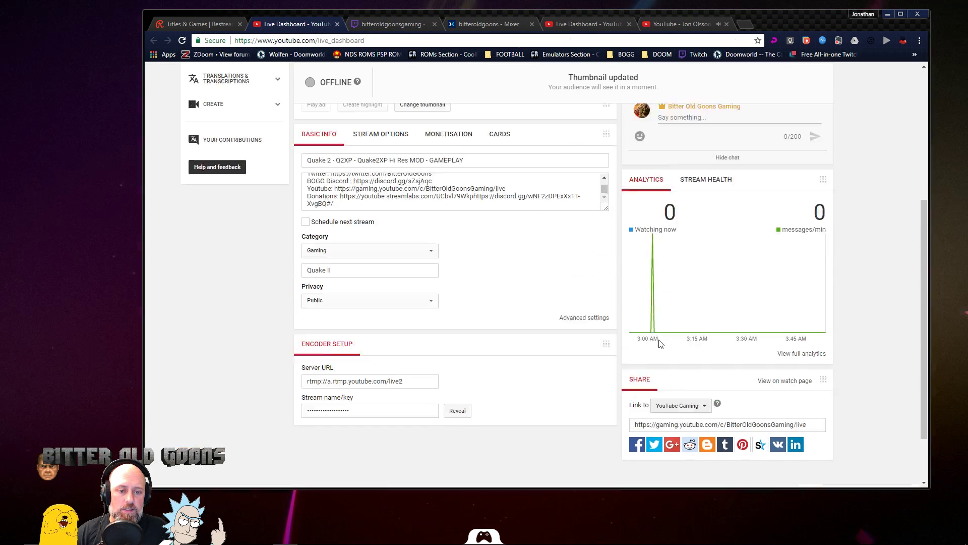
- Follow the YouTube Gaming share link to verify the Quake 2 XP live page, then return to Restream
scroll(down, 3)
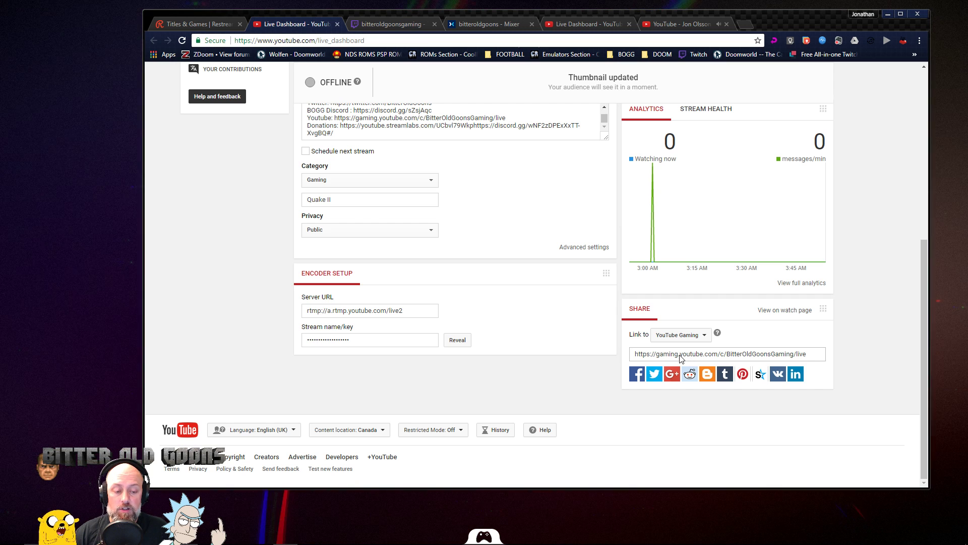
right_click(725, 354)
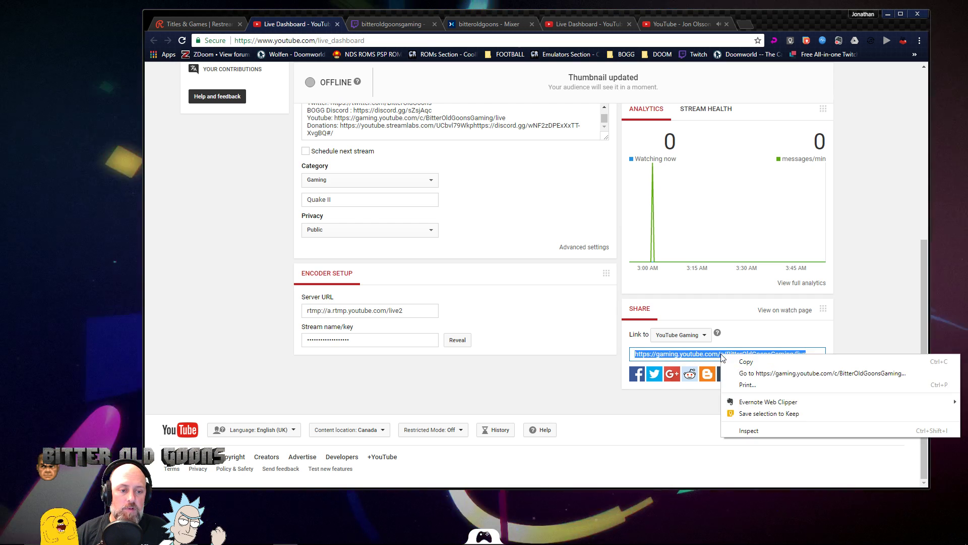
click(822, 373)
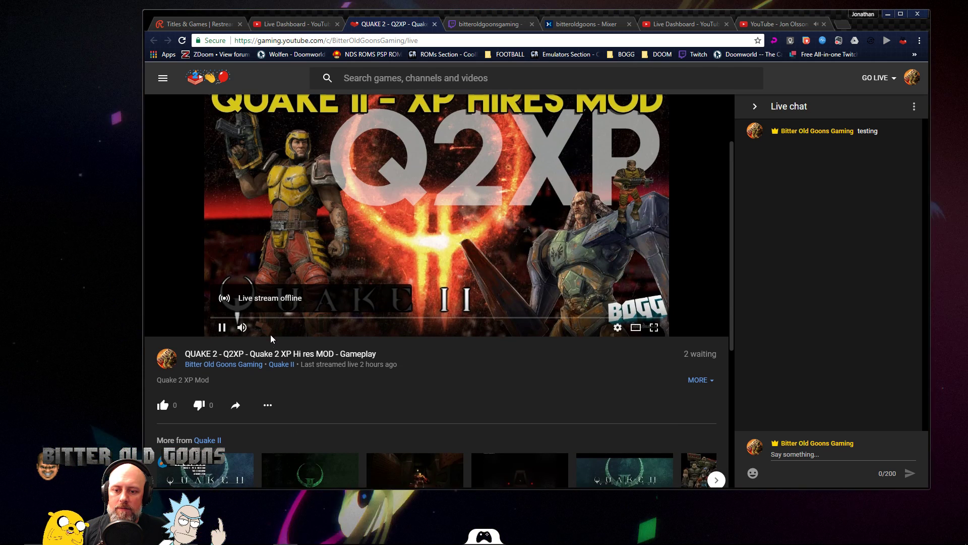
scroll(down, 3)
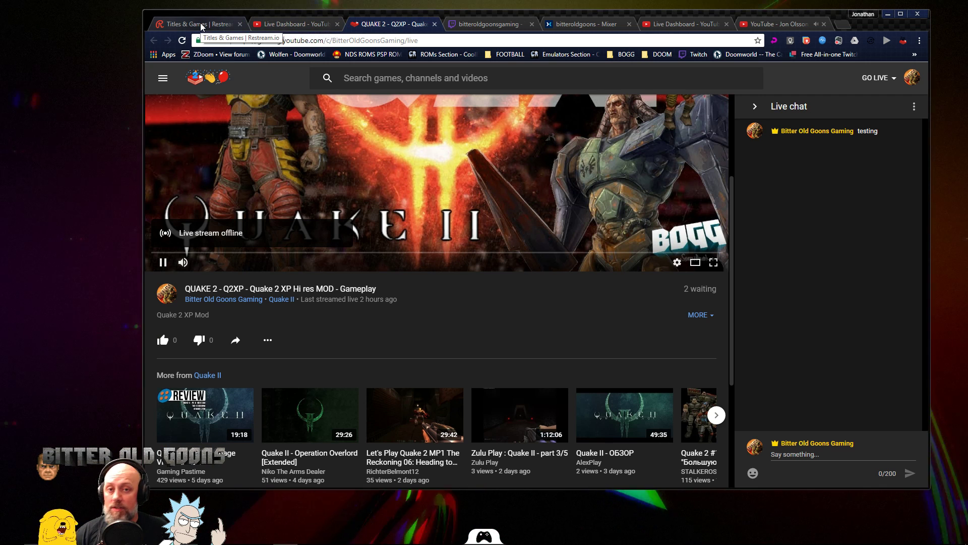
click(196, 24)
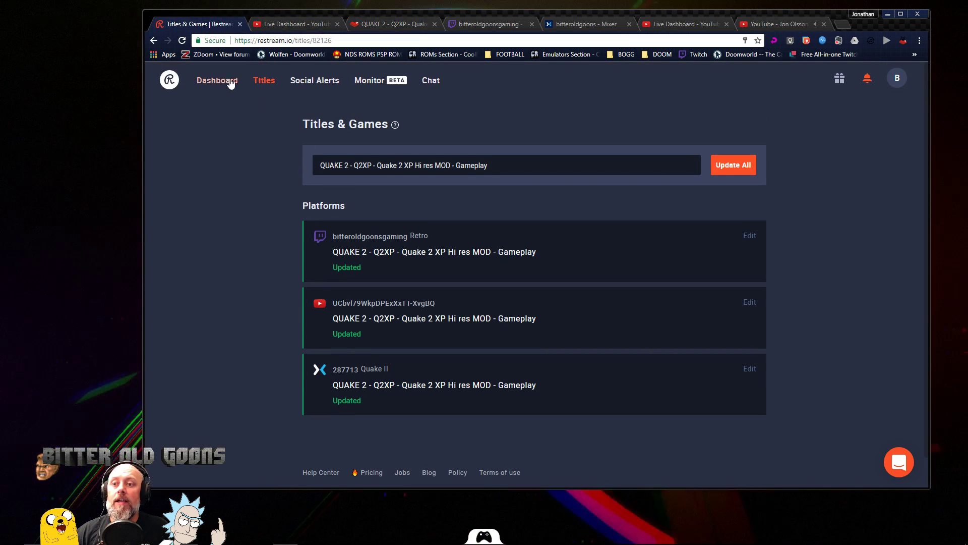
- Reload Restream's Titles & Games page by going to Dashboard and back
click(217, 80)
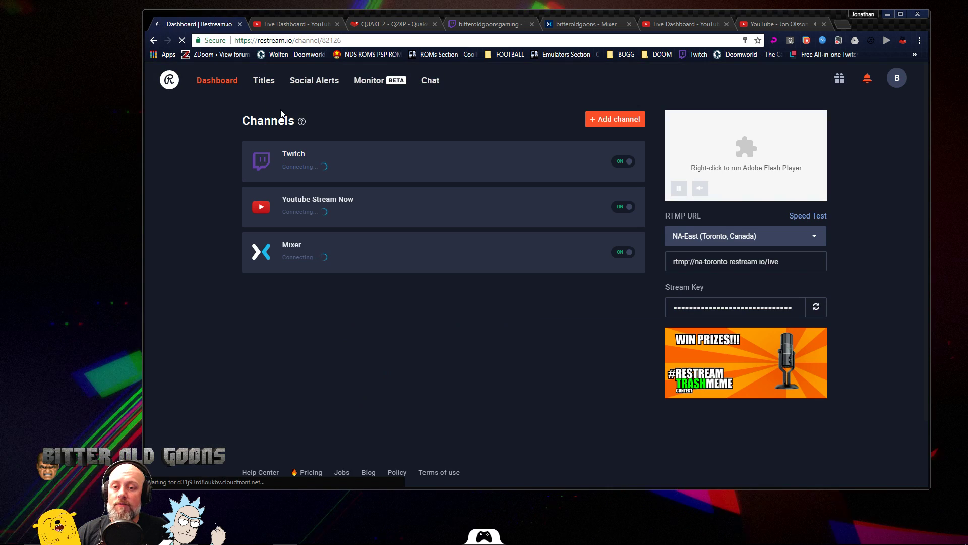
click(263, 80)
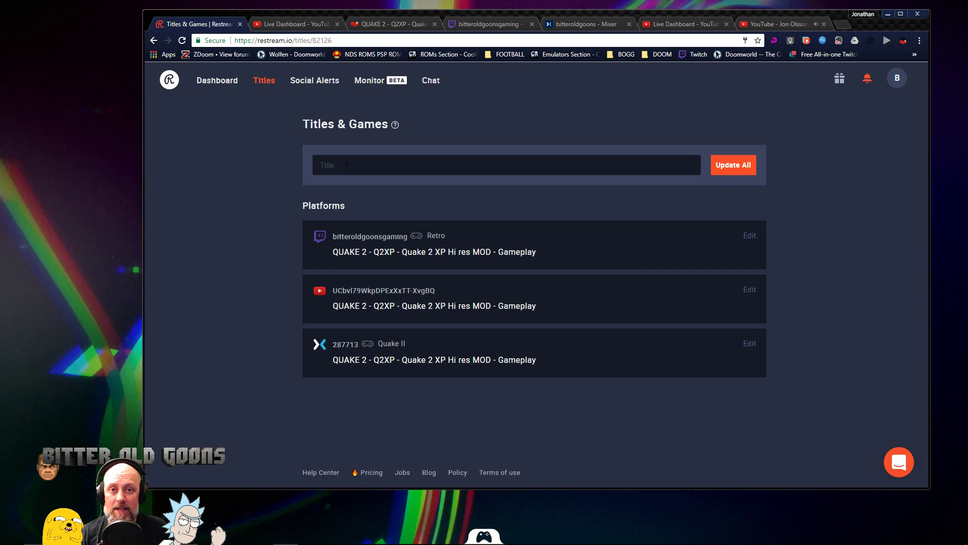
mouse_move(437, 249)
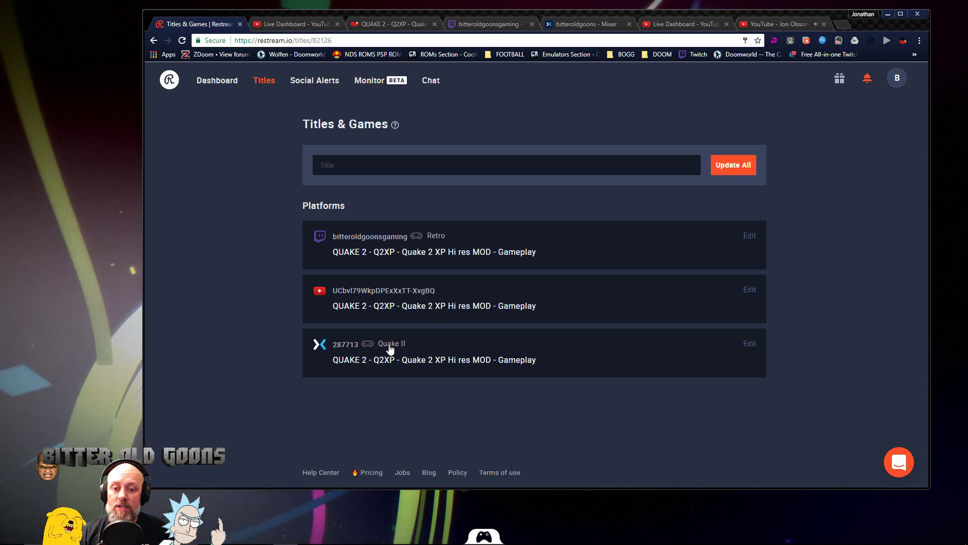
mouse_move(440, 260)
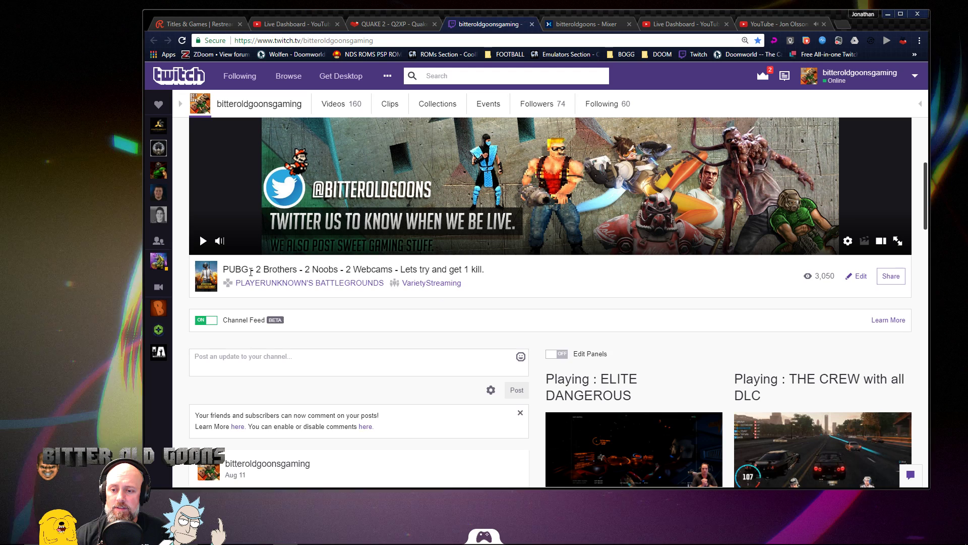
mouse_move(407, 258)
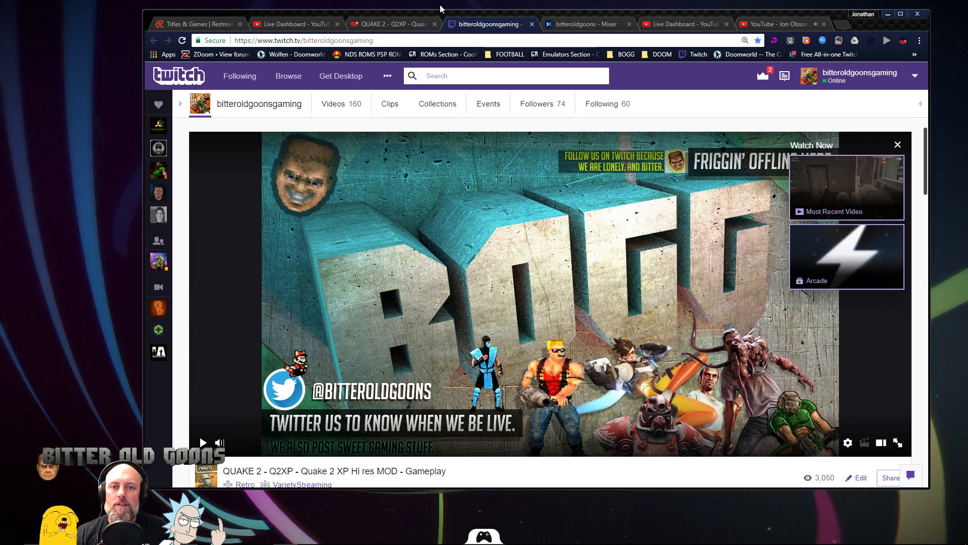
- Check the Mixer, YouTube Live Dashboard and YouTube Gaming pages for Quake 2 XP, then return to Restream
click(583, 24)
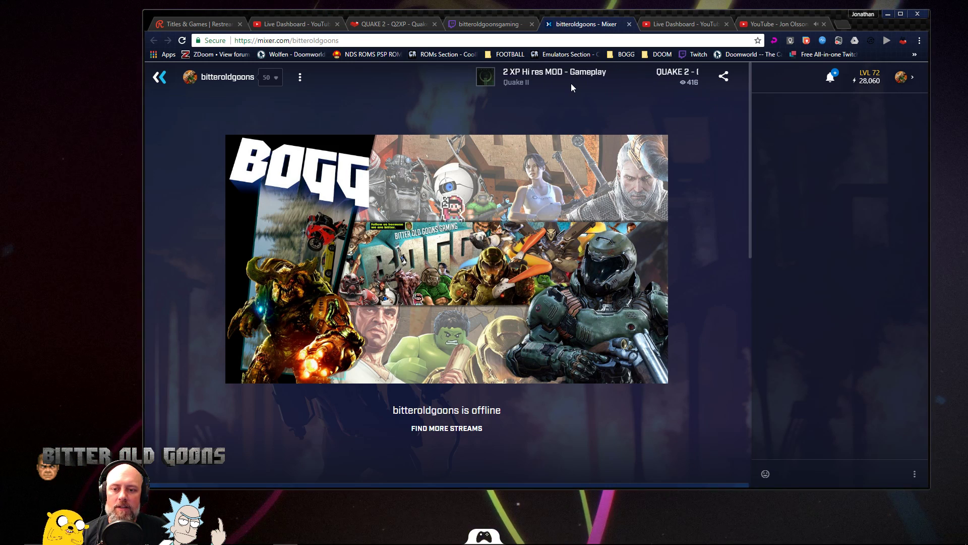
click(294, 24)
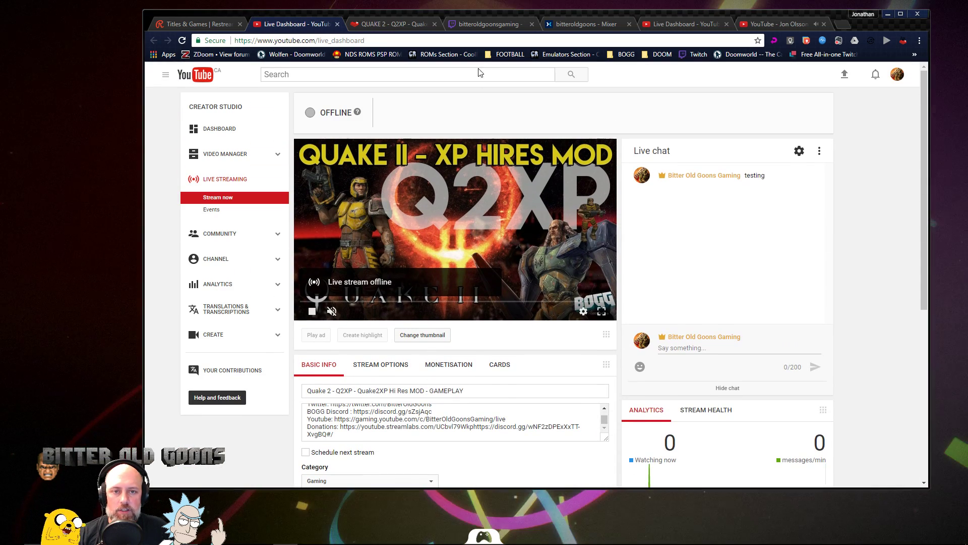
click(392, 24)
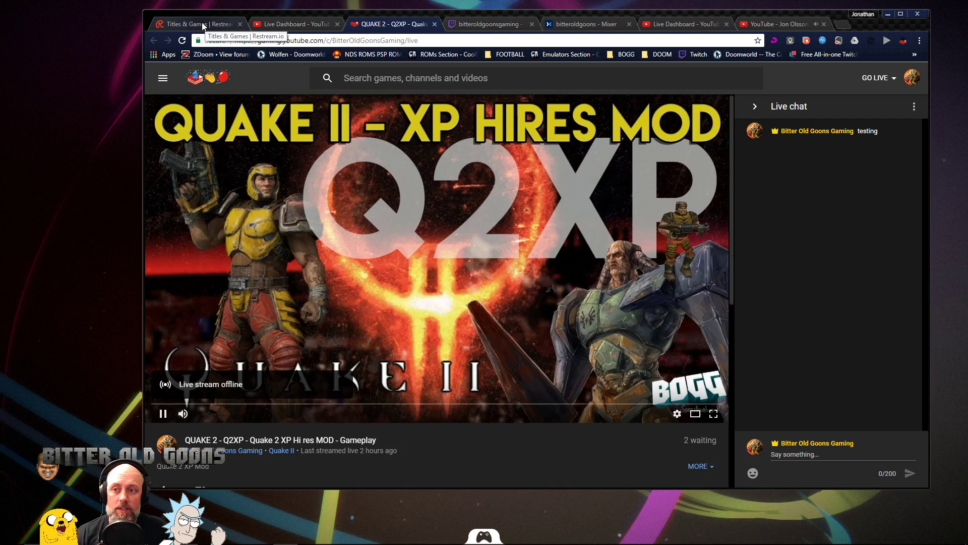
click(192, 24)
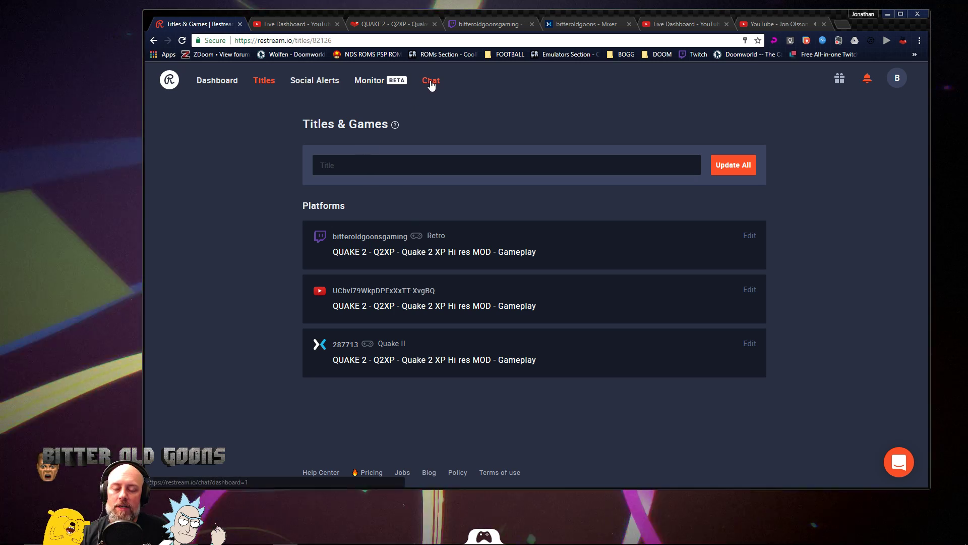
- Generate a webchat link on Restream's Chat page and launch it in a new window
click(430, 81)
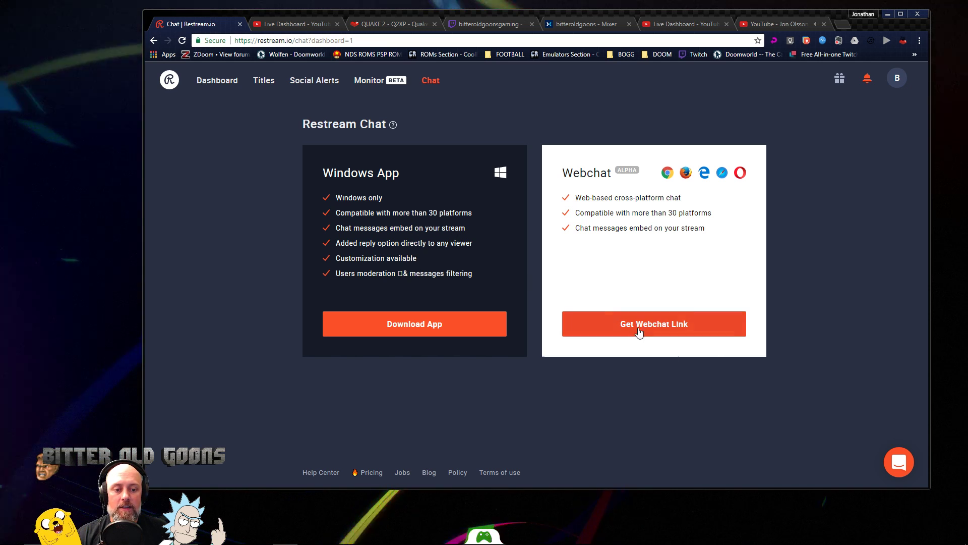
click(654, 324)
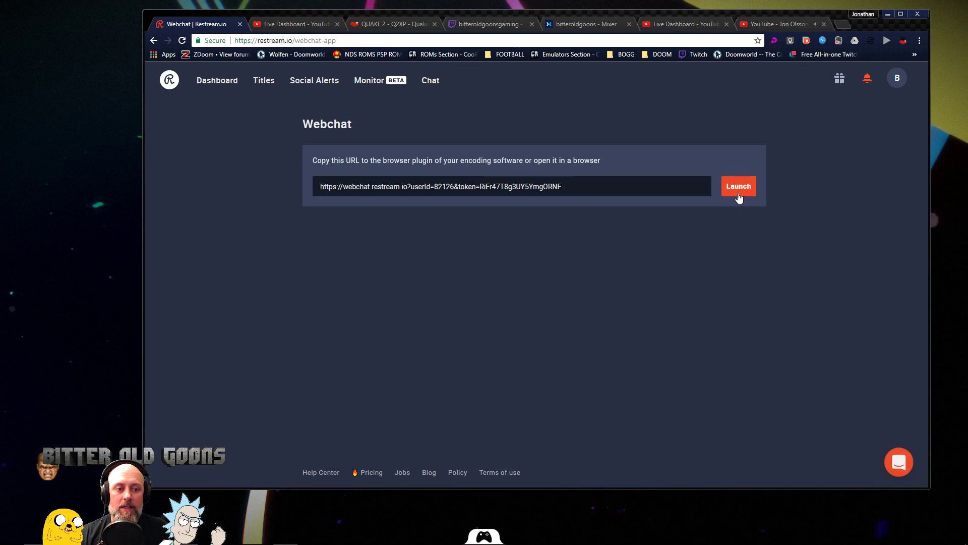
click(737, 186)
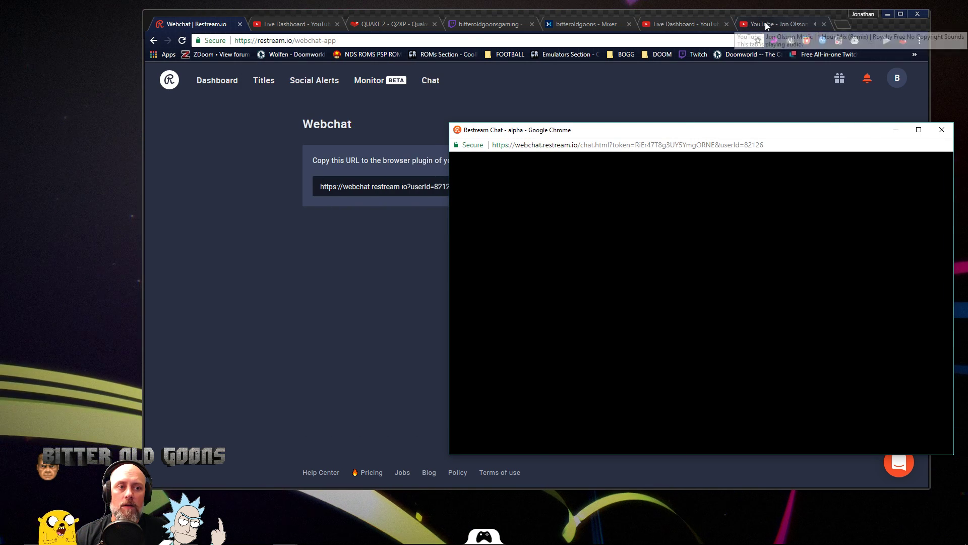
- Close the YouTube music video tab and place the Restream webchat window beside the browser
click(776, 23)
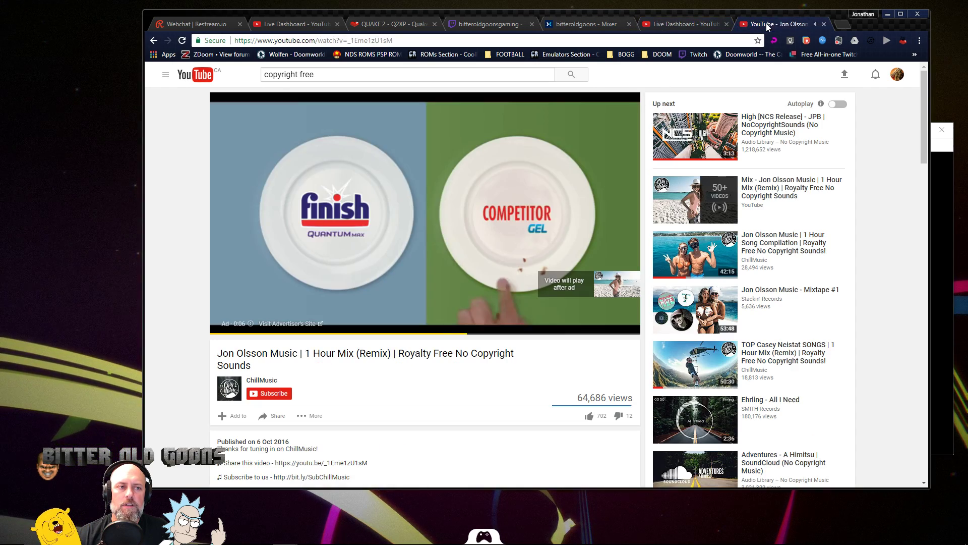
click(682, 24)
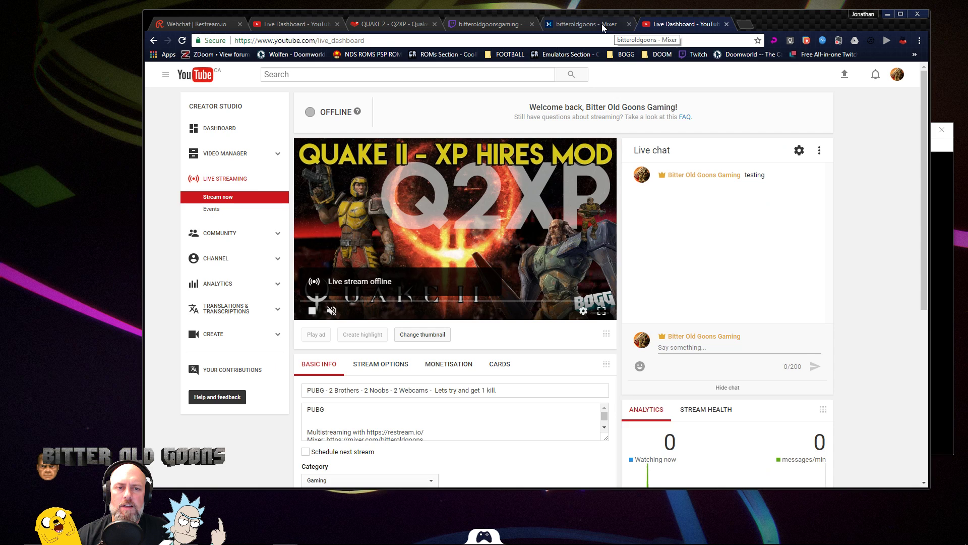
click(195, 24)
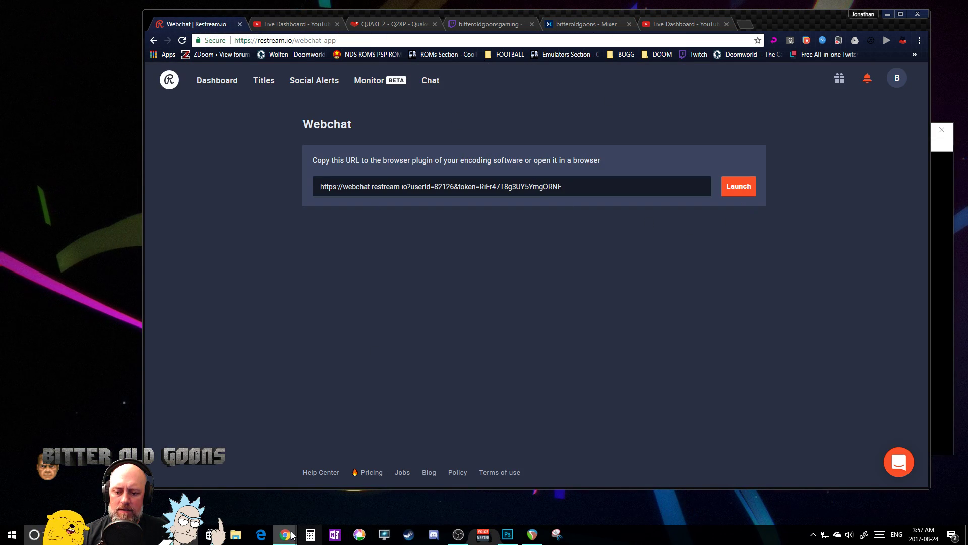
click(738, 186)
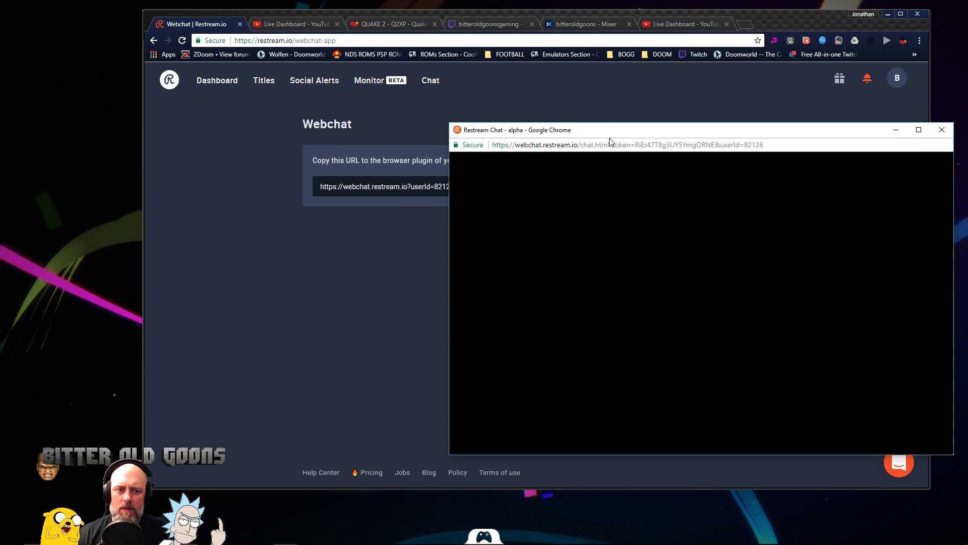
click(291, 24)
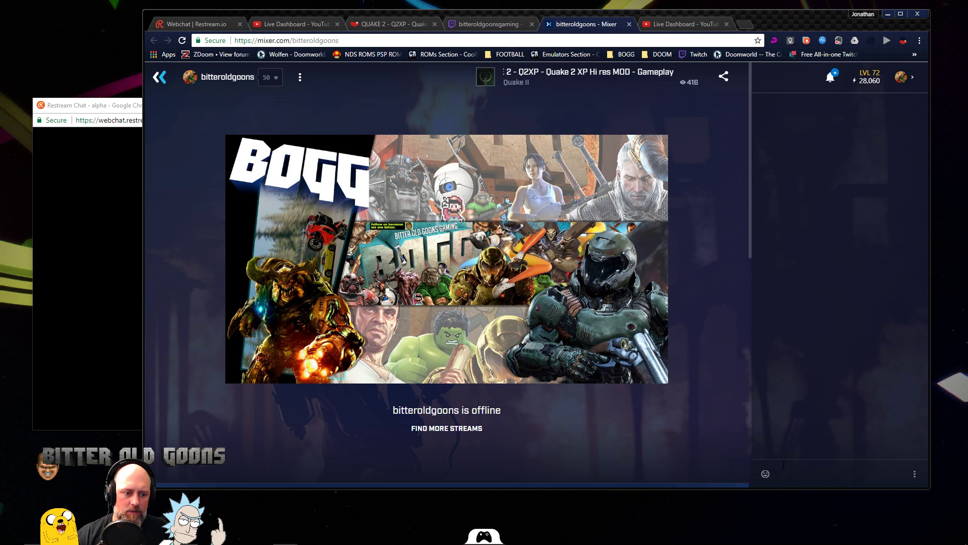
- Send 'test' in Mixer's chat, then start a test message in YouTube Gaming's chat
text(te)
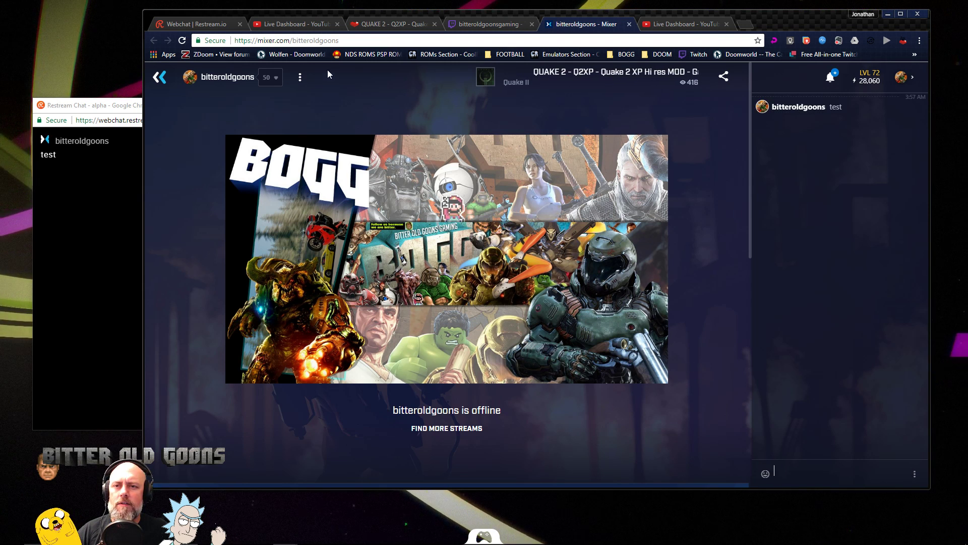
click(390, 24)
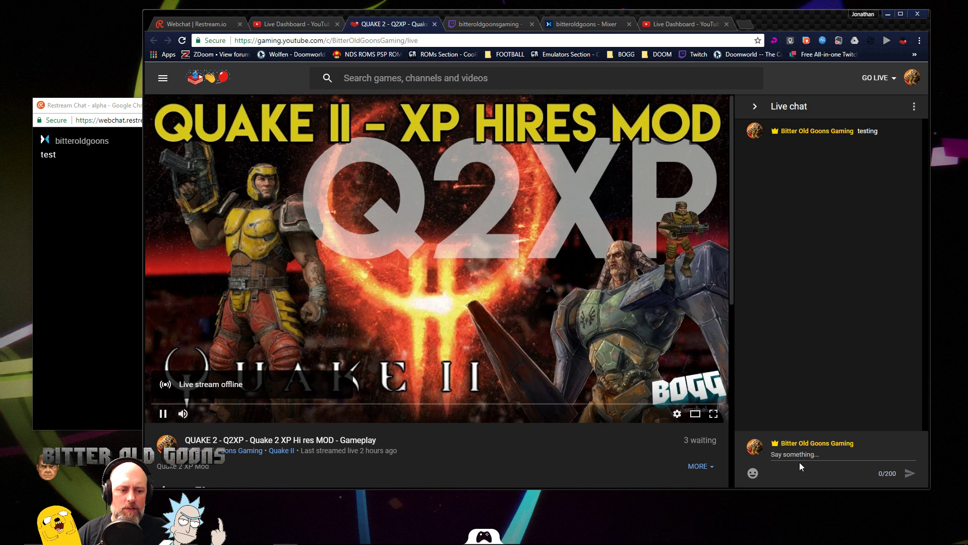
text(tes)
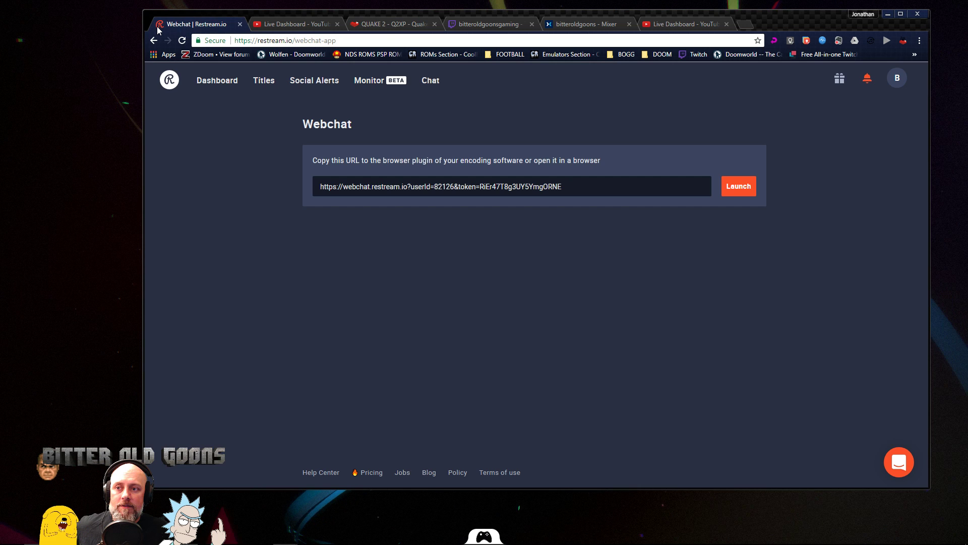
- Return to the Restream dashboard listing offline Twitch, YouTube Stream Now and Mixer channels
click(216, 80)
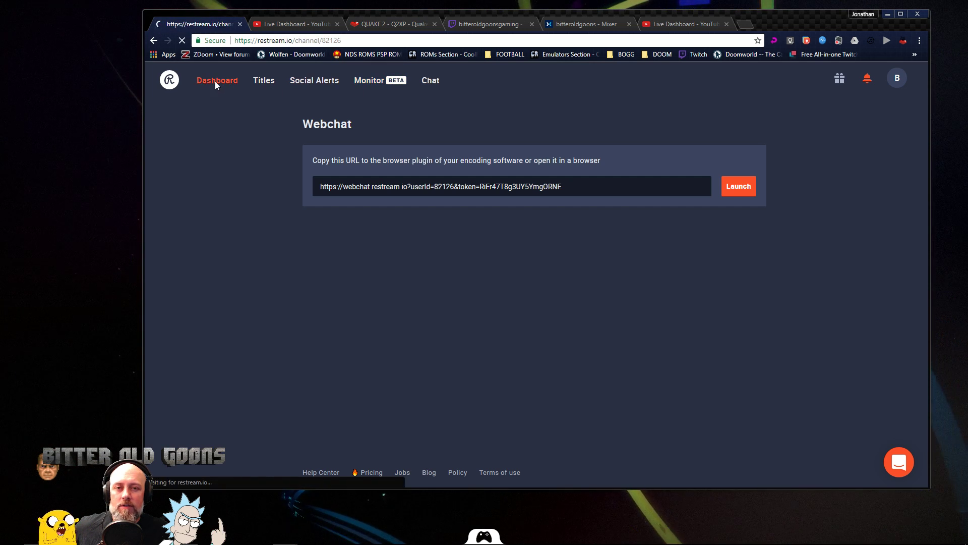
click(217, 80)
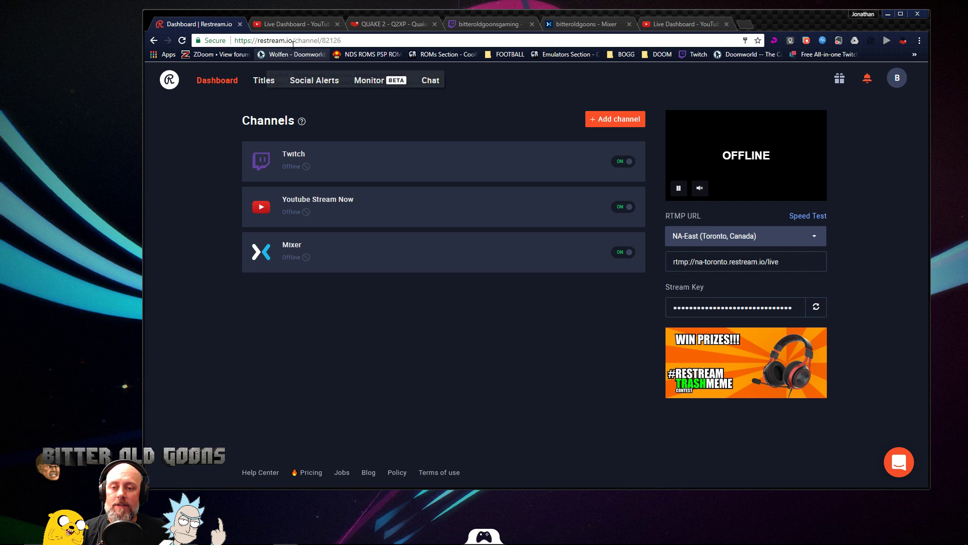
mouse_move(295, 24)
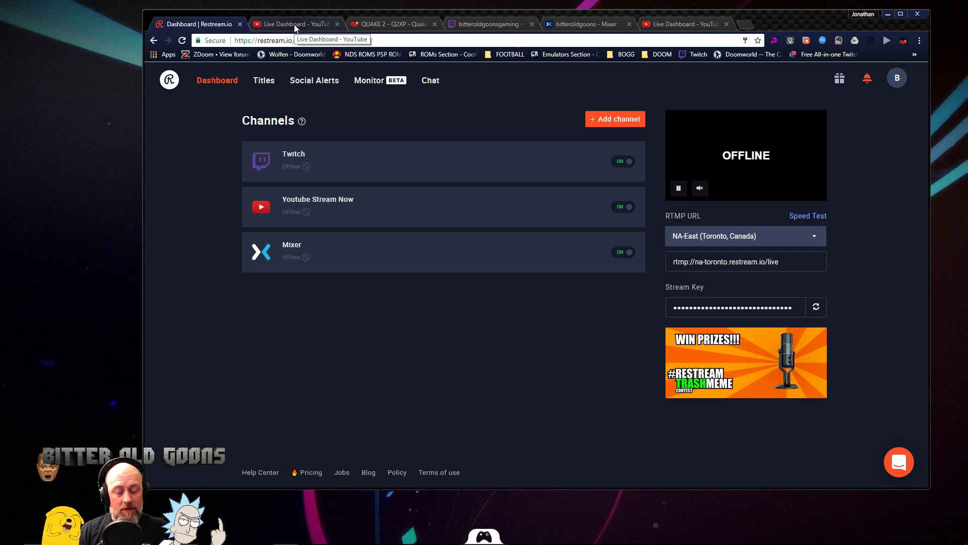